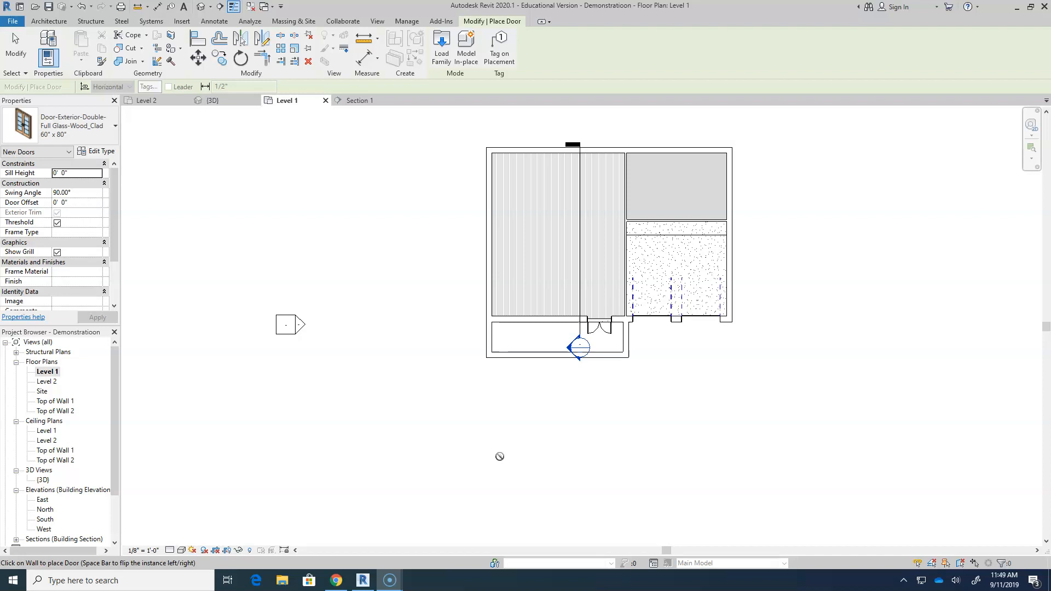
pyautogui.moveTo(711, 194)
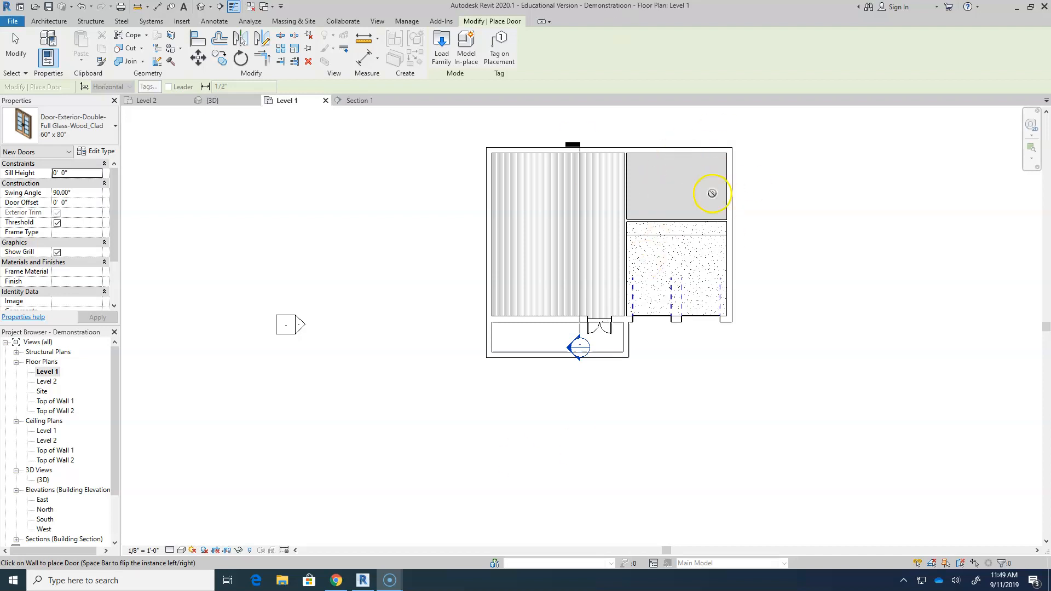
pyautogui.moveTo(625, 168)
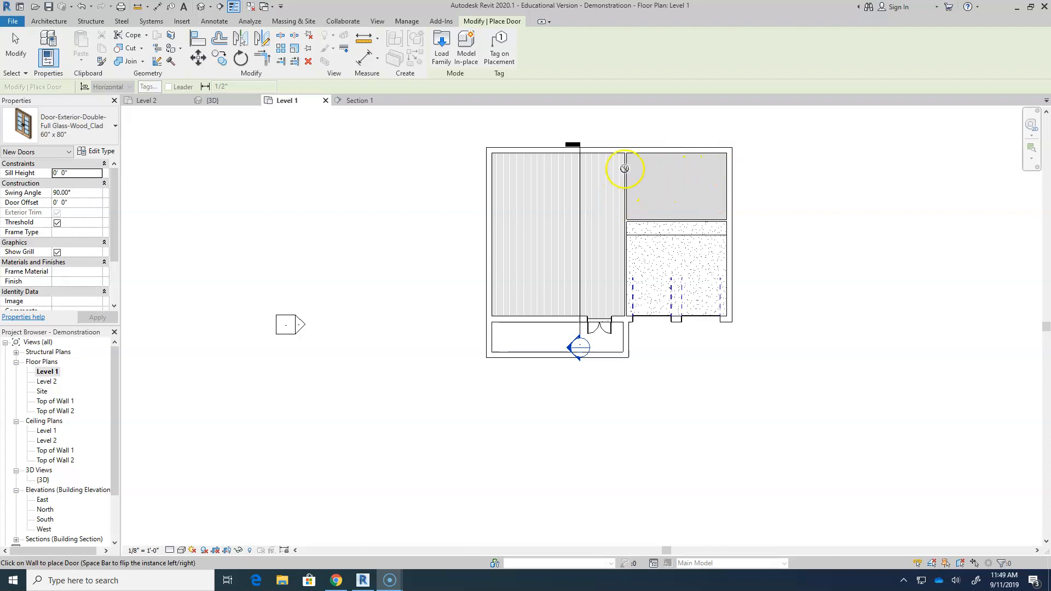
pyautogui.moveTo(626, 174)
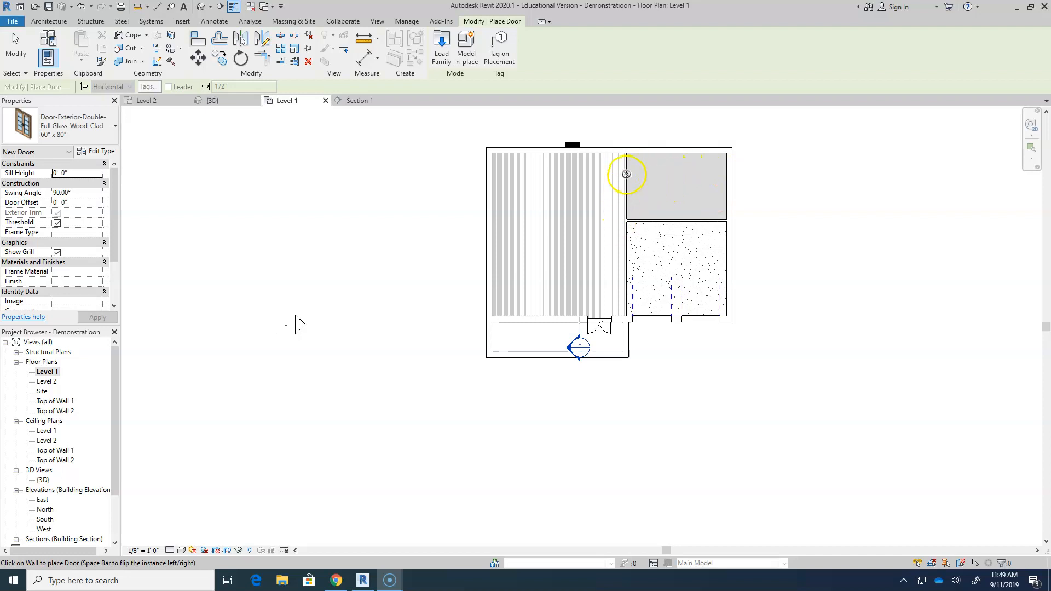
pyautogui.moveTo(802, 201)
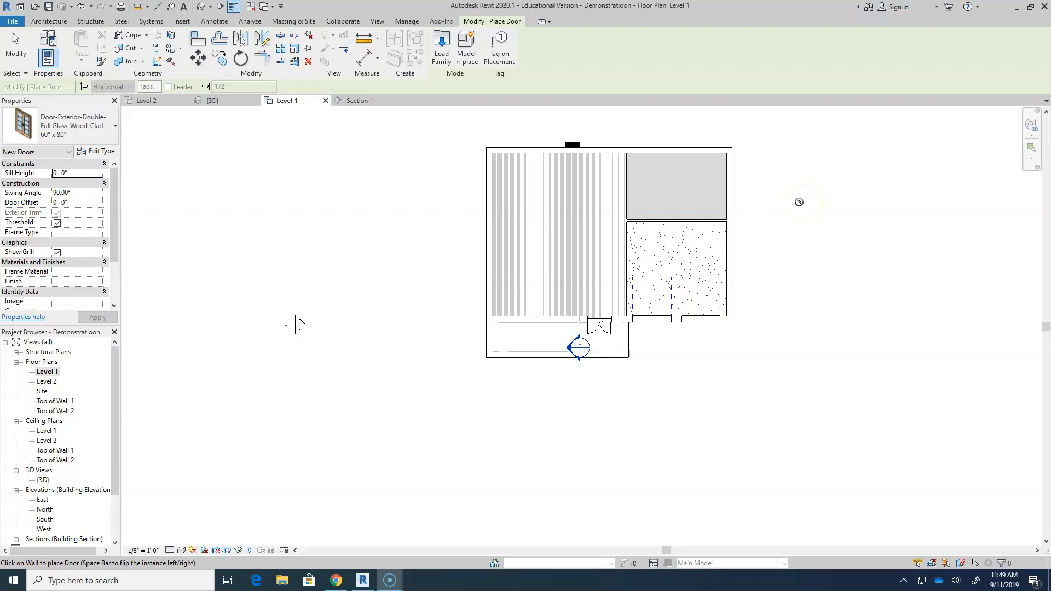
pyautogui.moveTo(405, 174)
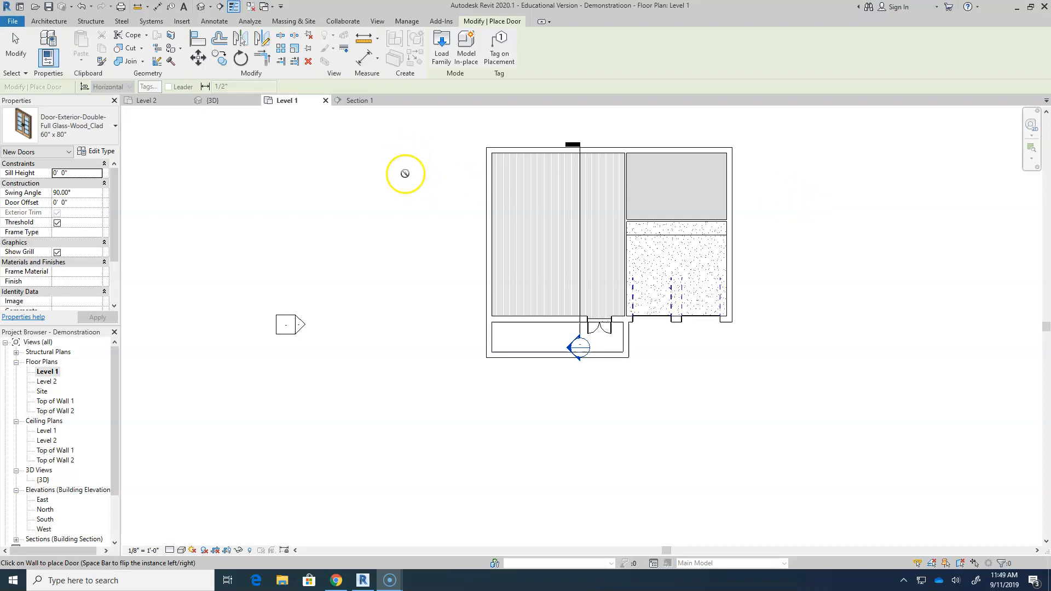
pyautogui.moveTo(319, 176)
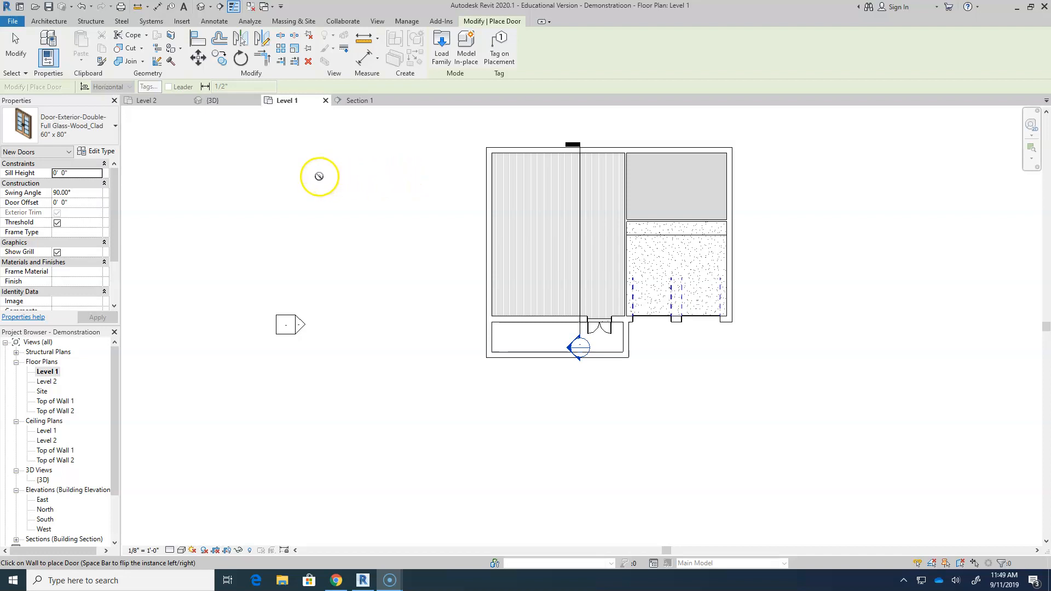
pyautogui.moveTo(251, 187)
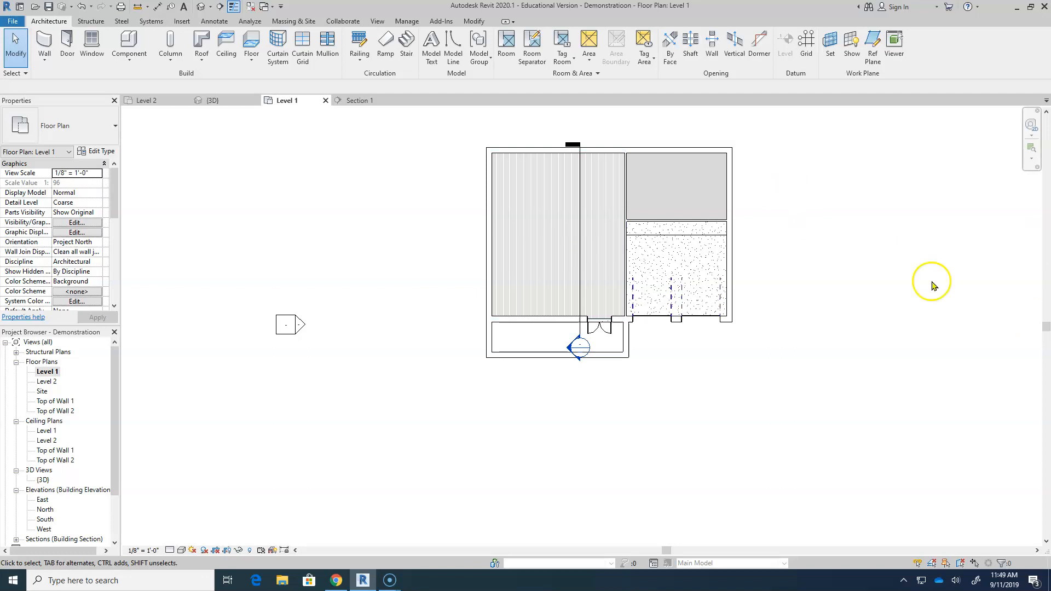
# - Move the section line through the right-hand rooms, open Section 1 and select the interior partition wall
pyautogui.click(583, 227)
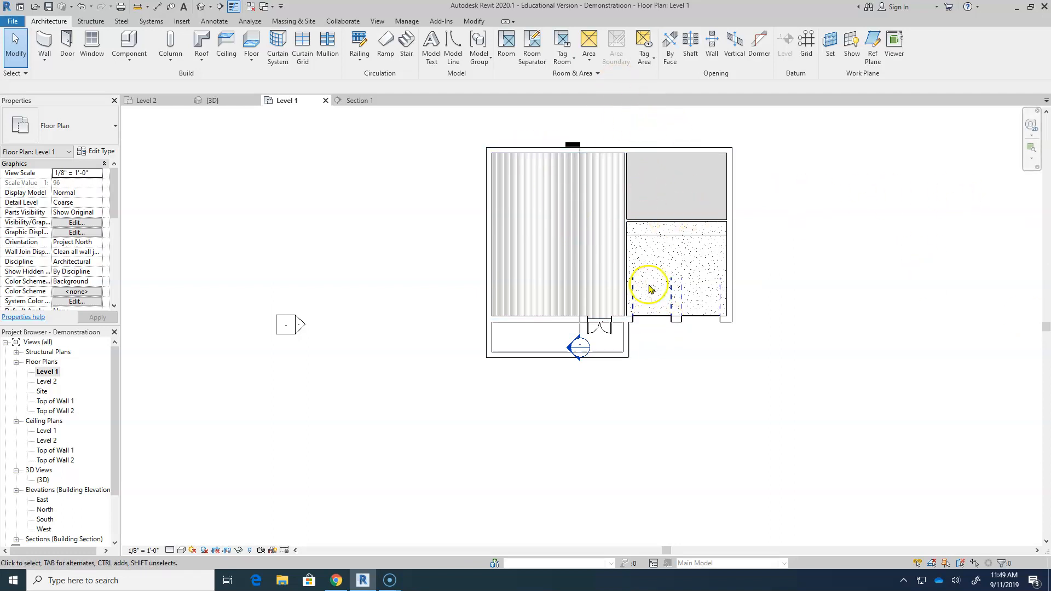
pyautogui.moveTo(580, 315)
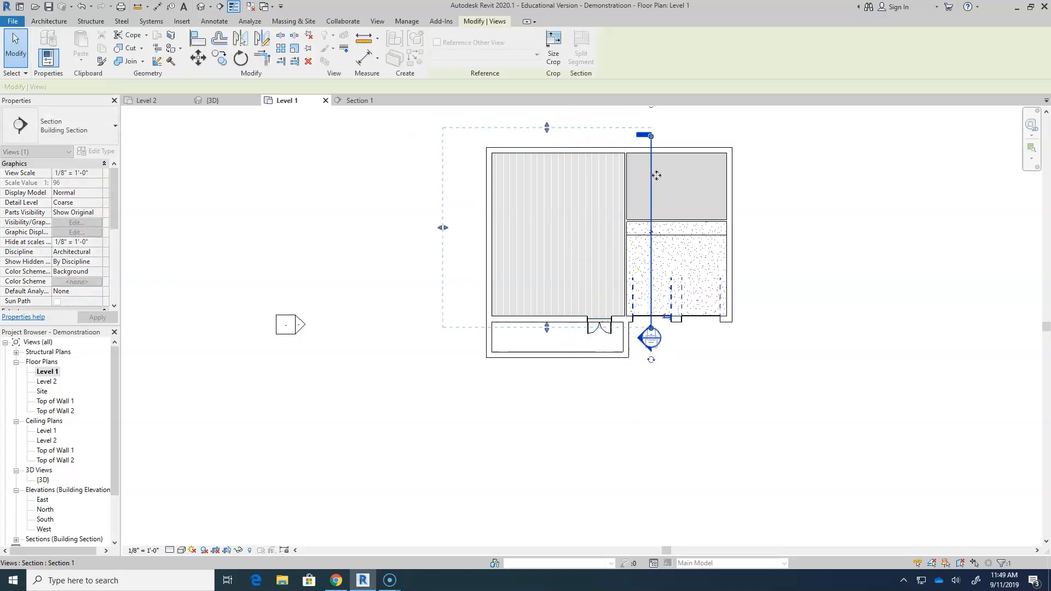
pyautogui.click(597, 383)
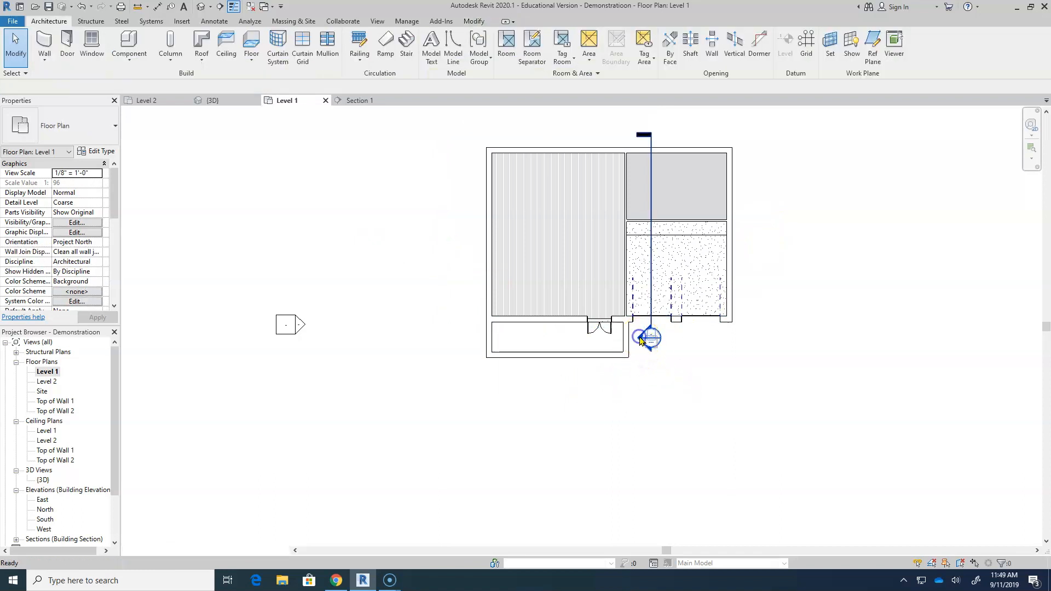
pyautogui.click(360, 100)
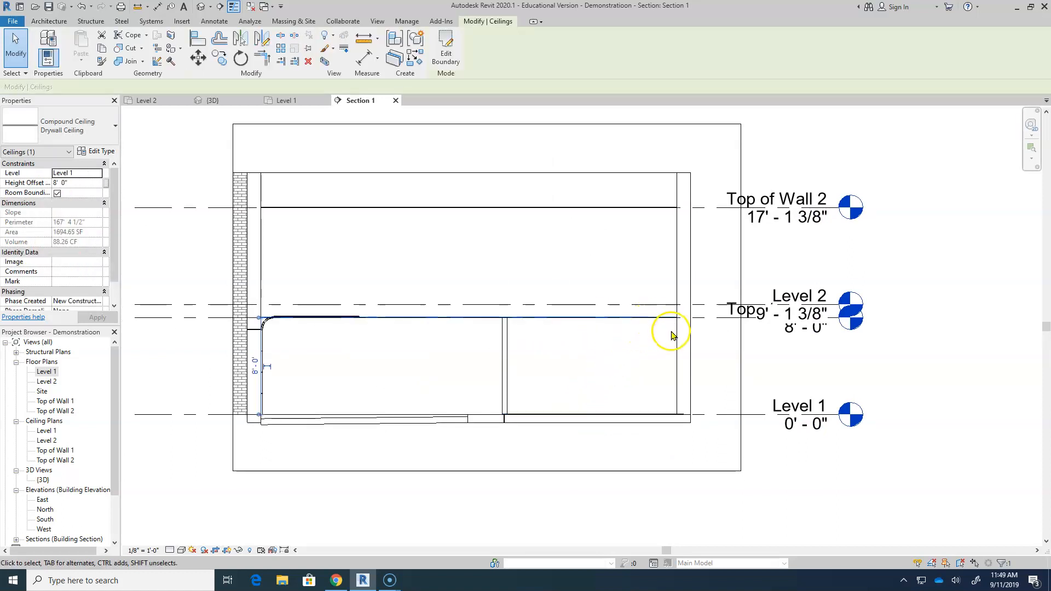
pyautogui.moveTo(679, 341)
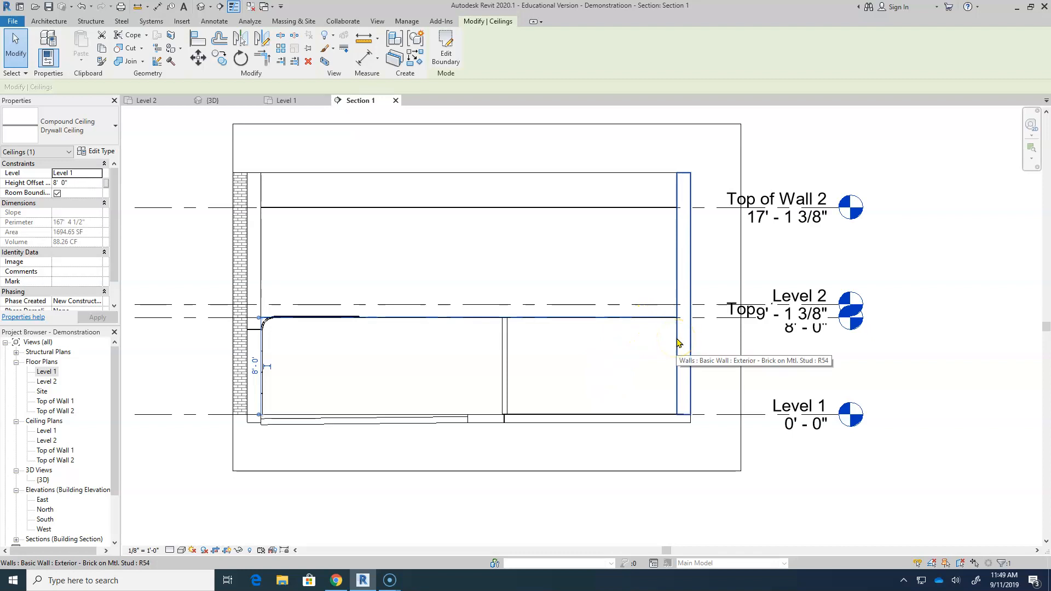
pyautogui.moveTo(662, 318)
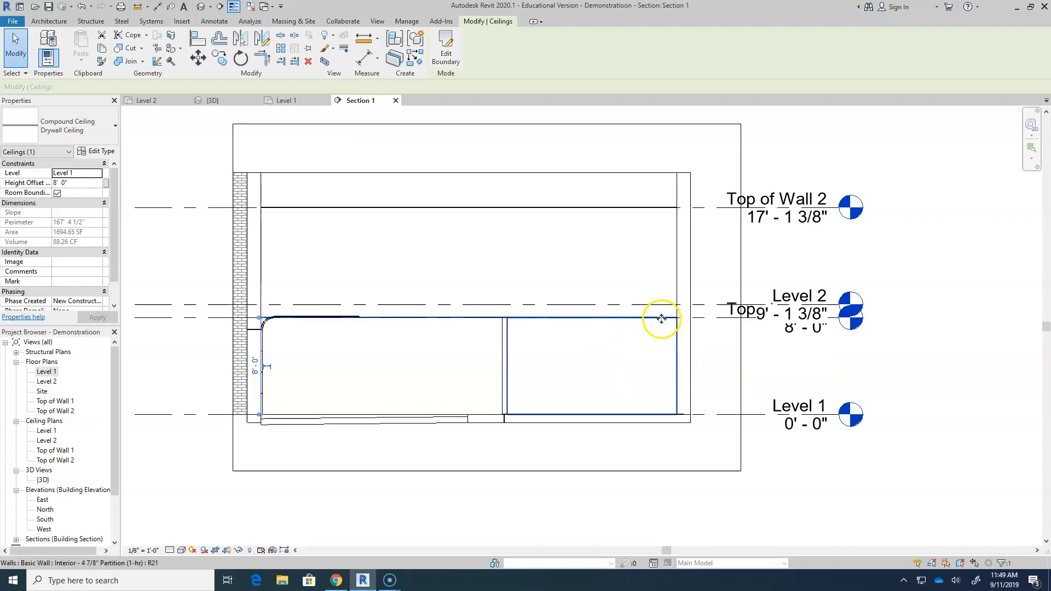
pyautogui.click(590, 365)
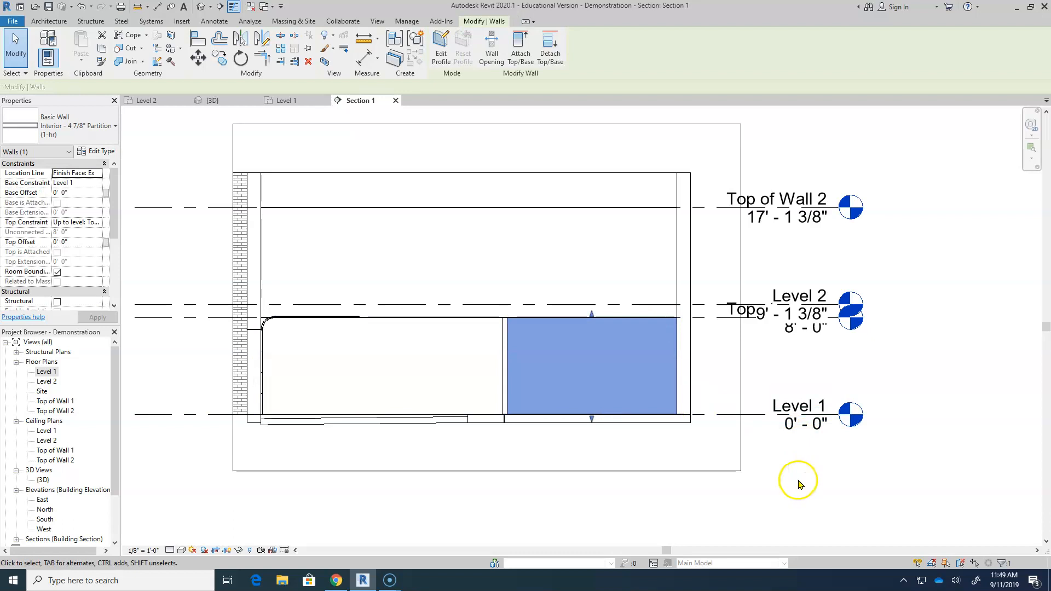
pyautogui.moveTo(642, 320)
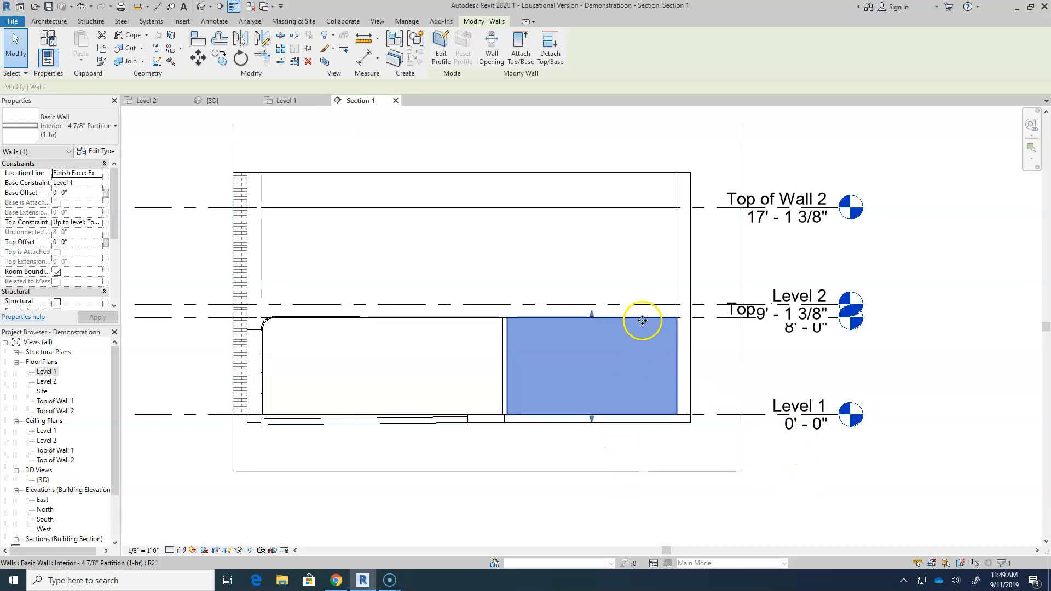
# - Start Edit Profile on the partition wall and briefly try Split Element on its sketch
pyautogui.click(440, 48)
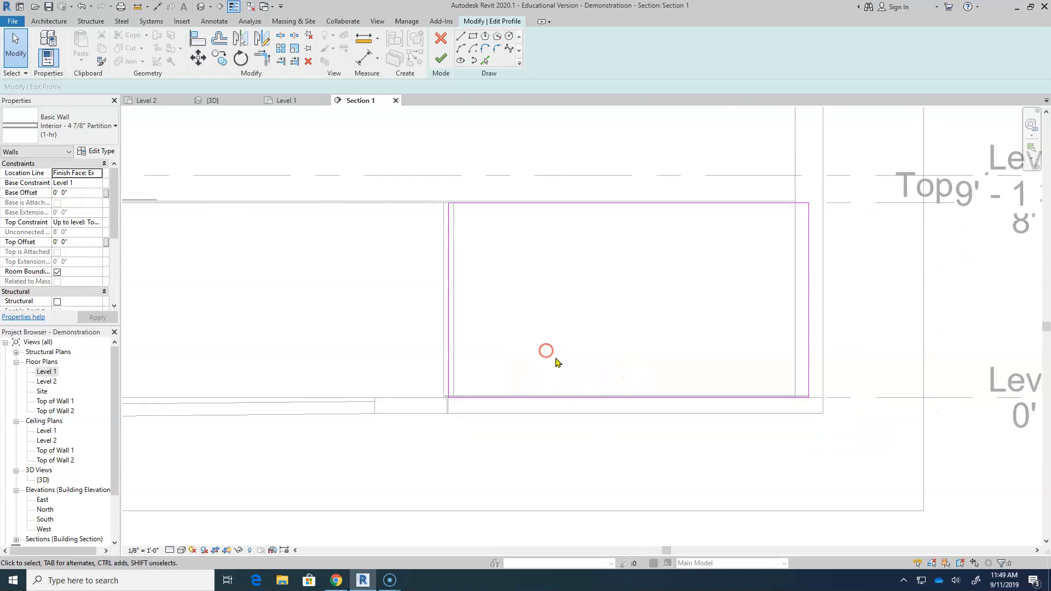
pyautogui.moveTo(279, 114)
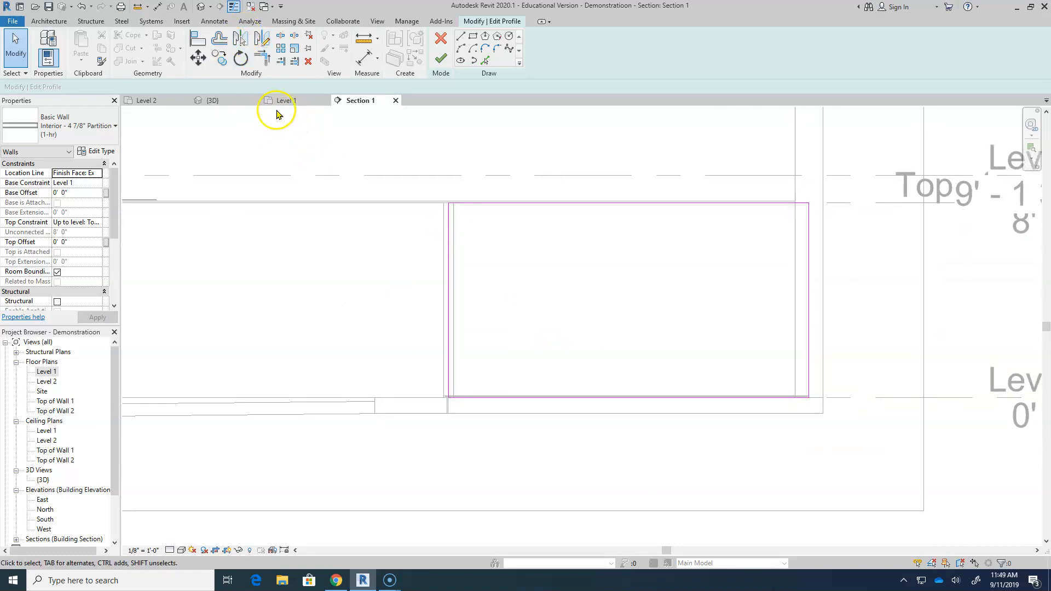
pyautogui.moveTo(222, 93)
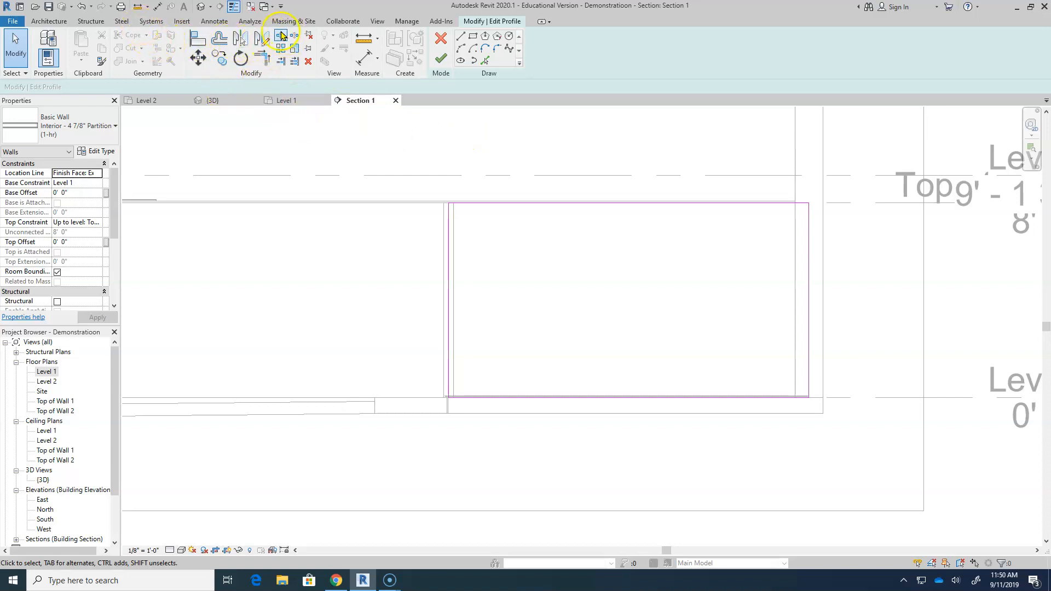
pyautogui.click(280, 35)
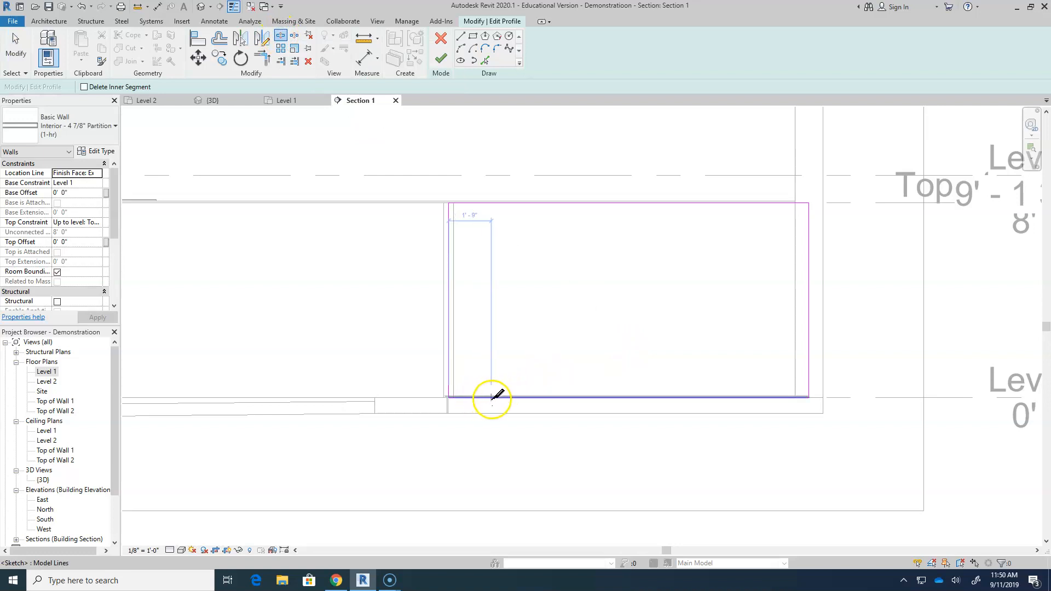
pyautogui.moveTo(494, 394)
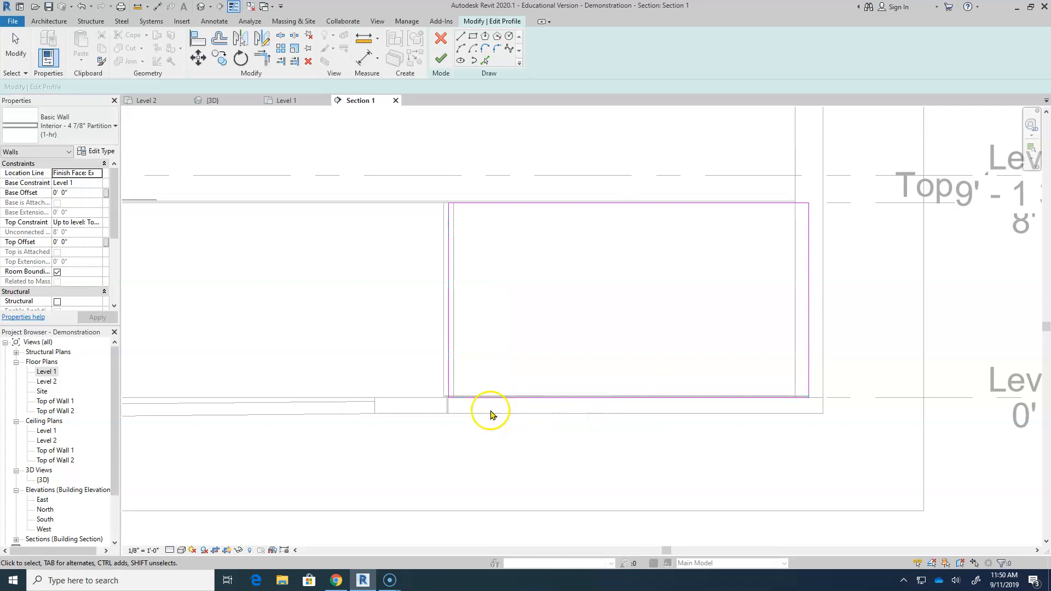
pyautogui.click(488, 398)
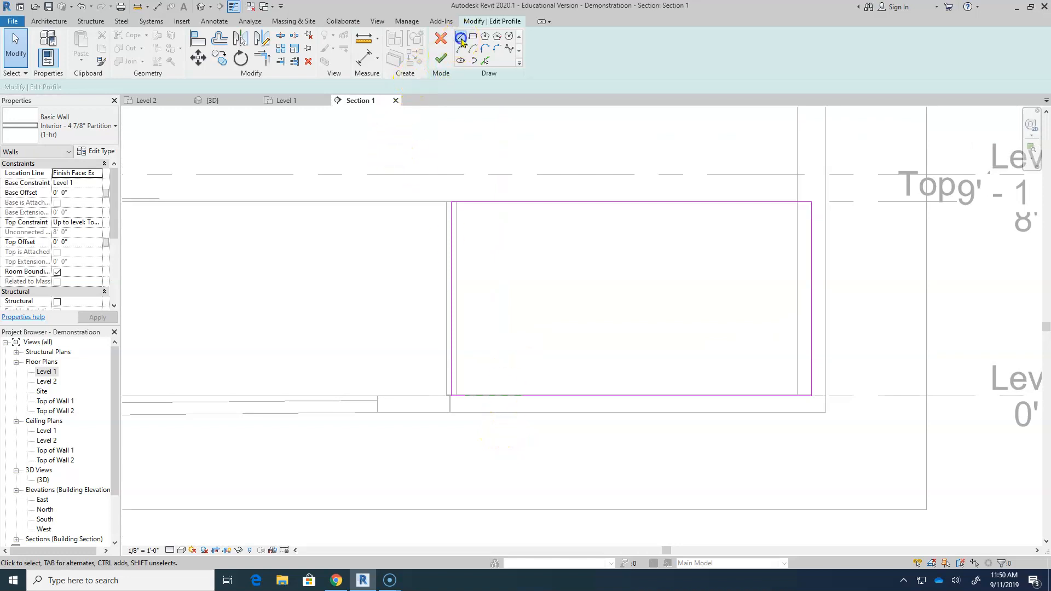
# - Sketch the door opening's vertical side from the wall base to 5' 10" and begin its arched top
pyautogui.click(461, 39)
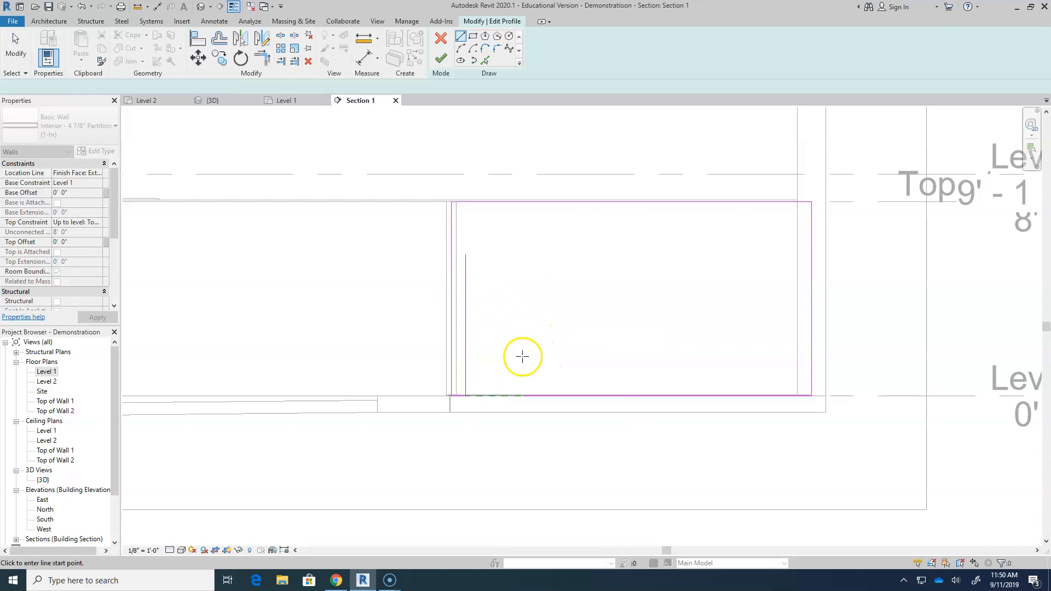
pyautogui.click(461, 38)
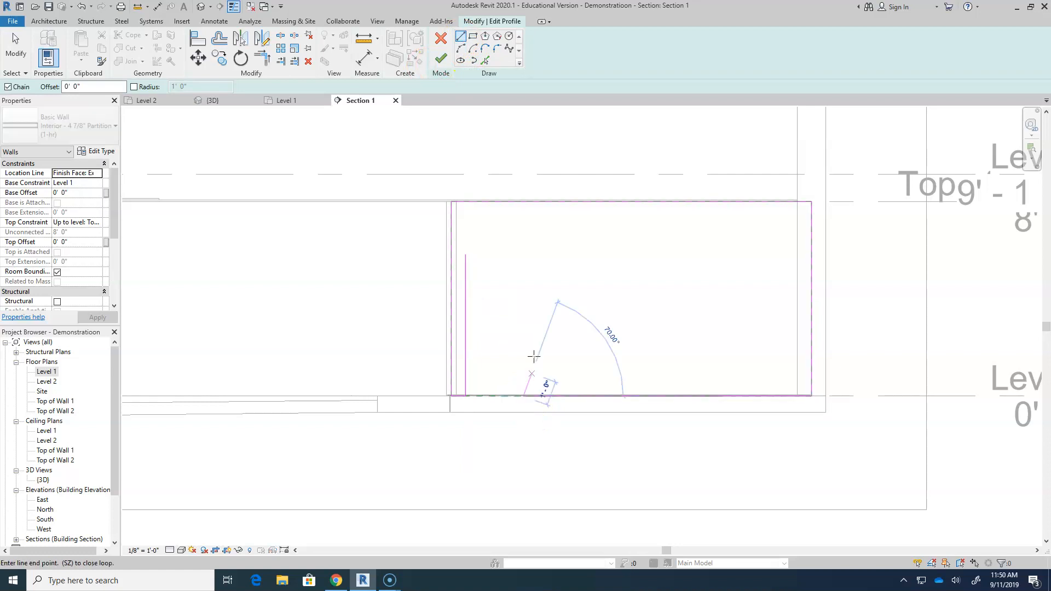
pyautogui.click(522, 256)
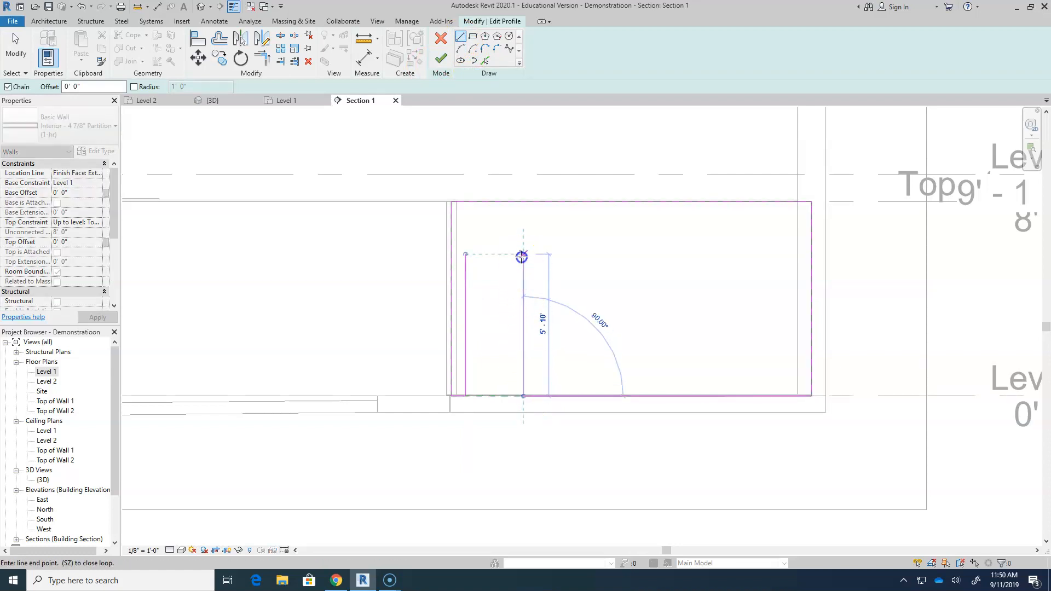
pyautogui.click(522, 257)
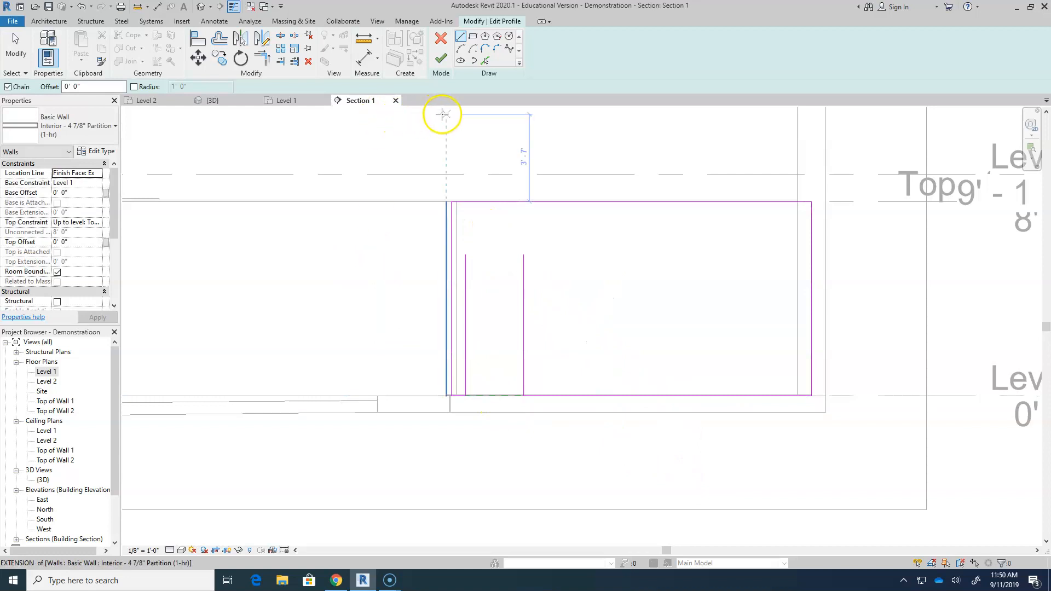
pyautogui.click(460, 60)
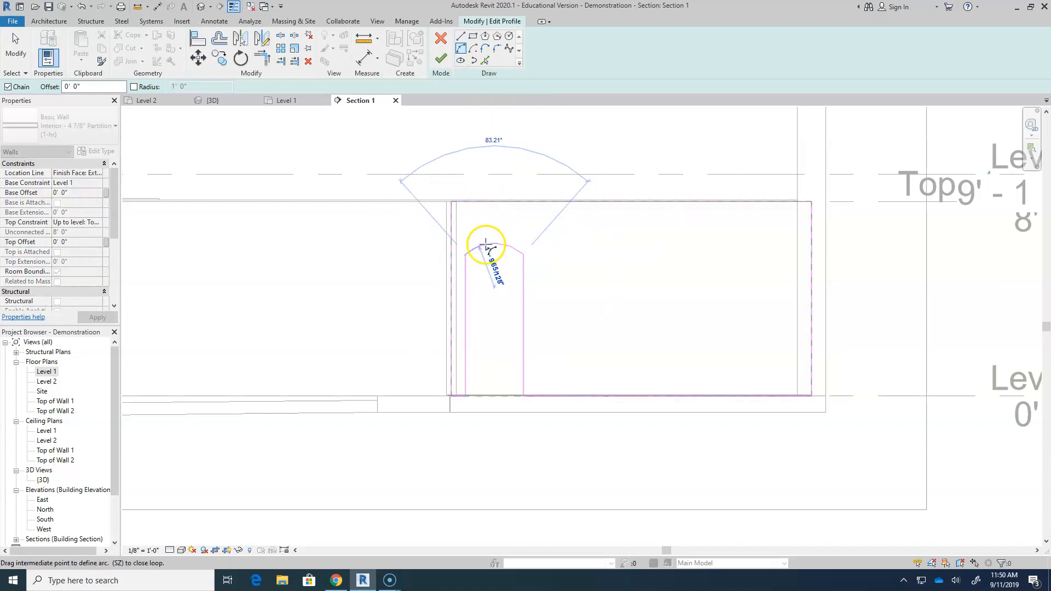
pyautogui.moveTo(487, 203)
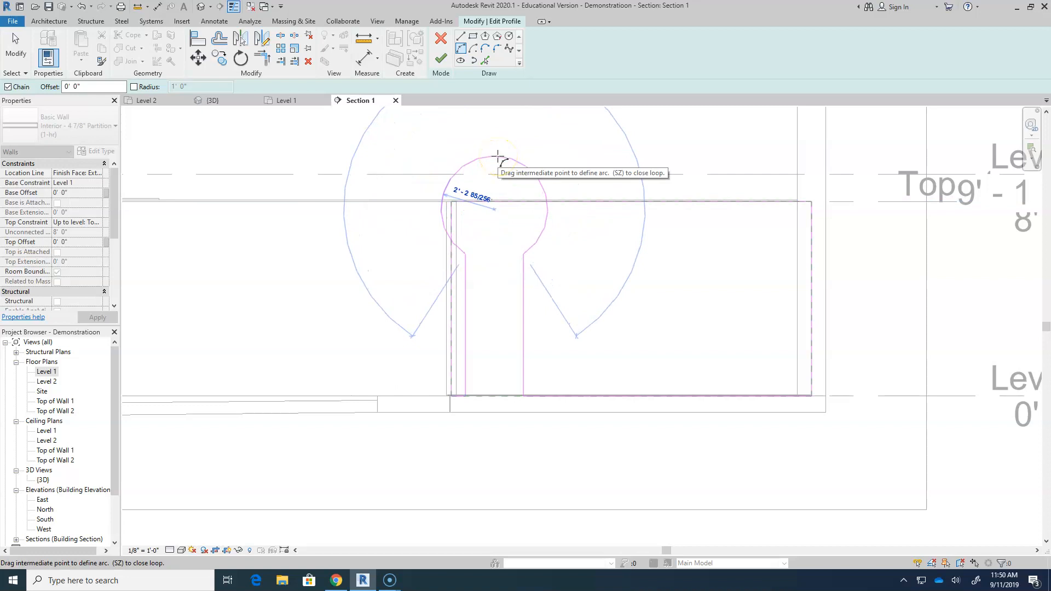
pyautogui.moveTo(492, 234)
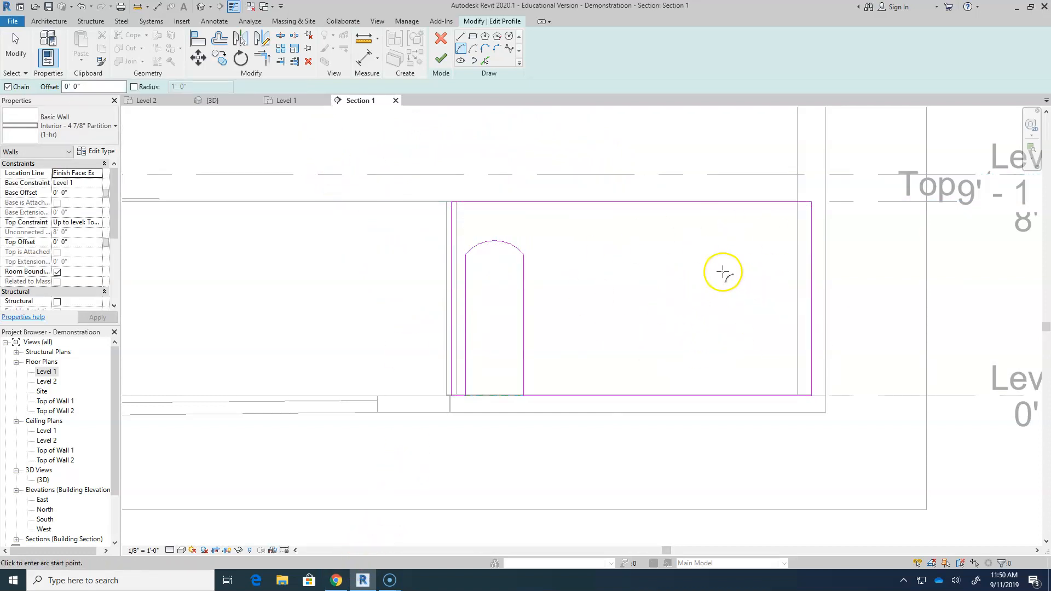
pyautogui.moveTo(606, 302)
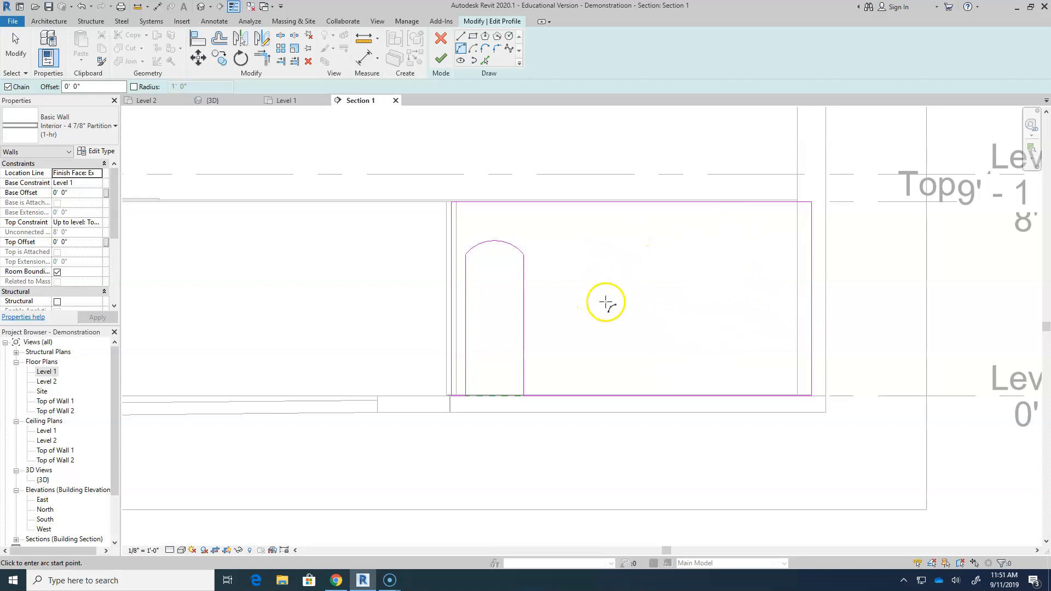
pyautogui.moveTo(607, 302)
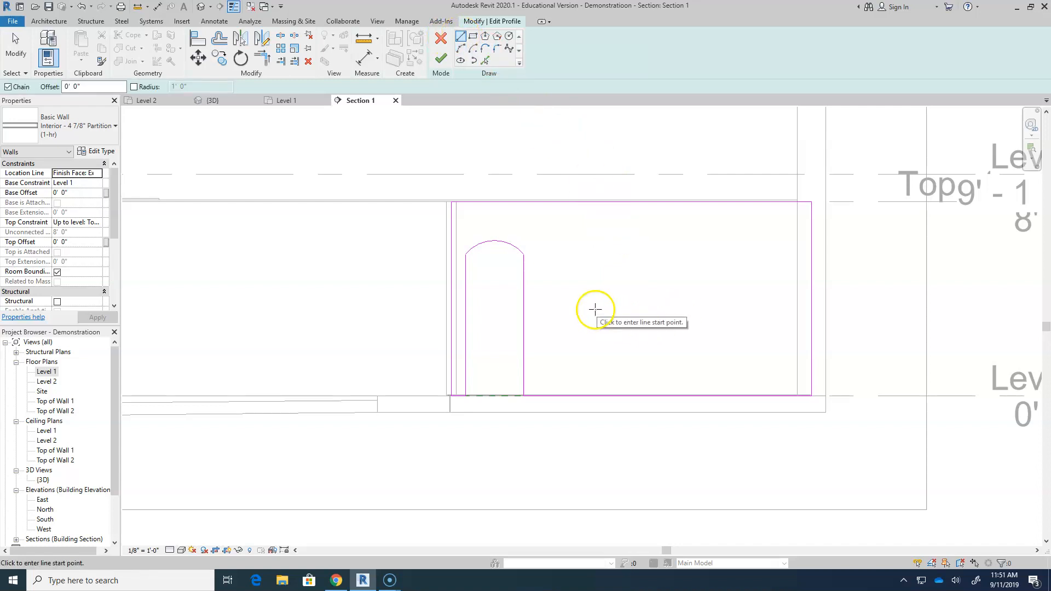
pyautogui.moveTo(529, 351)
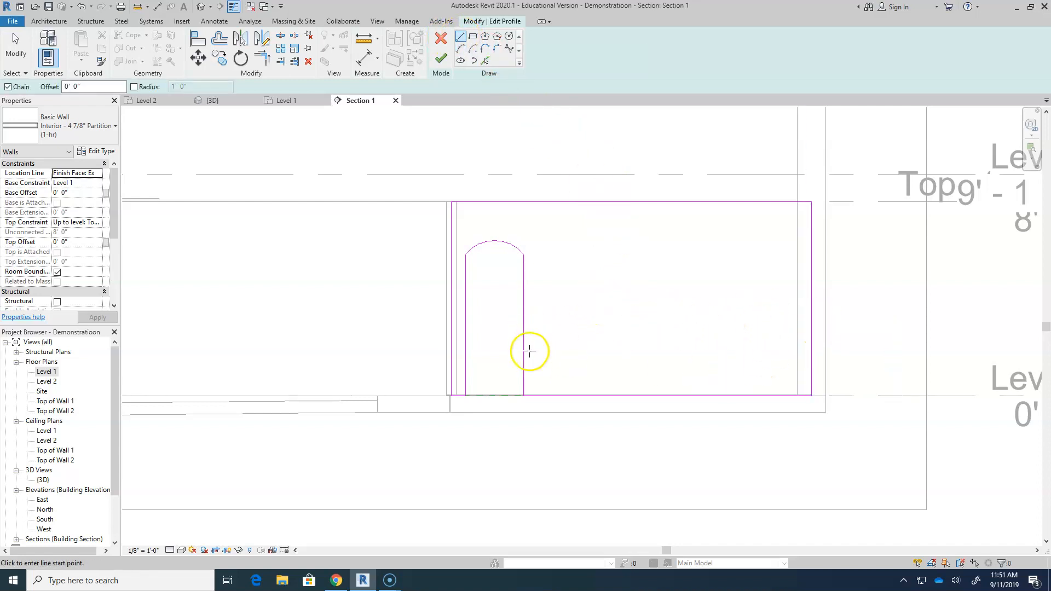
pyautogui.moveTo(568, 314)
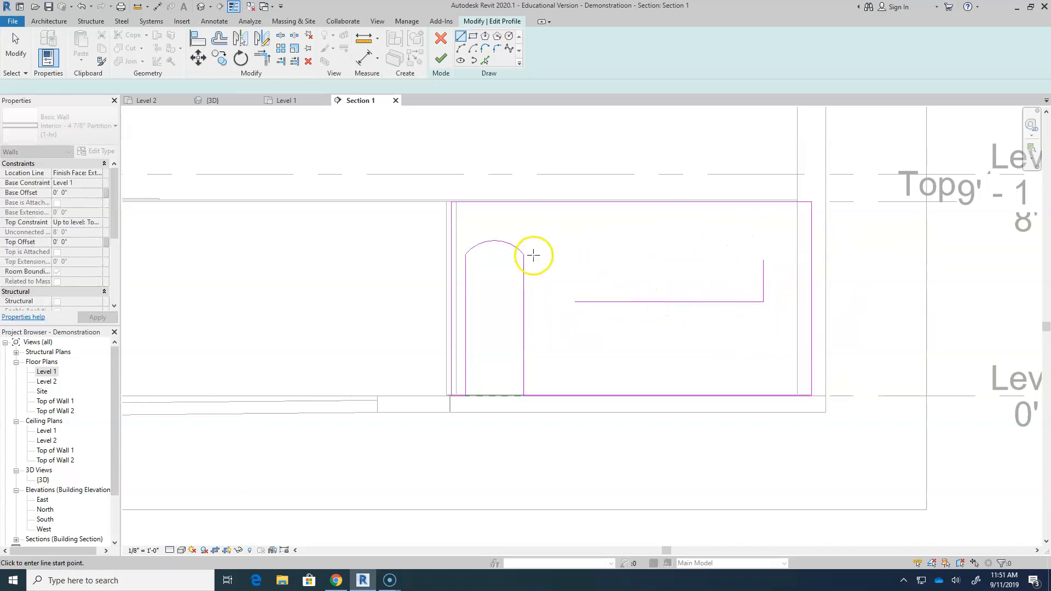
# - Complete the wide arch-topped opening's outline and finish the wall profile edit
pyautogui.click(574, 260)
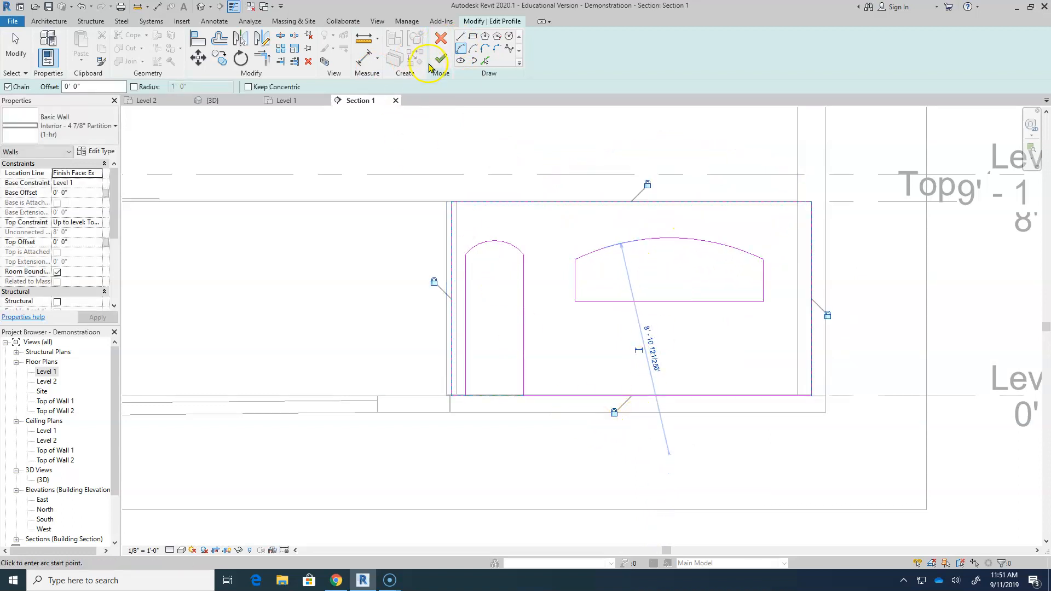
pyautogui.click(439, 57)
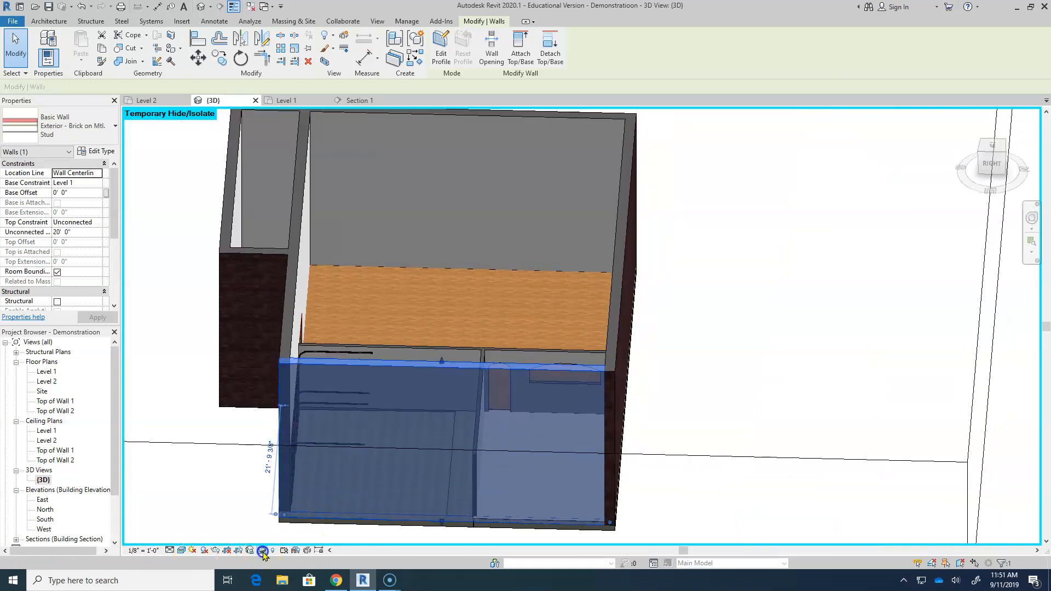
# - Reset Temporary Hide/Isolate to show the whole model and check the front brick wall
pyautogui.click(576, 445)
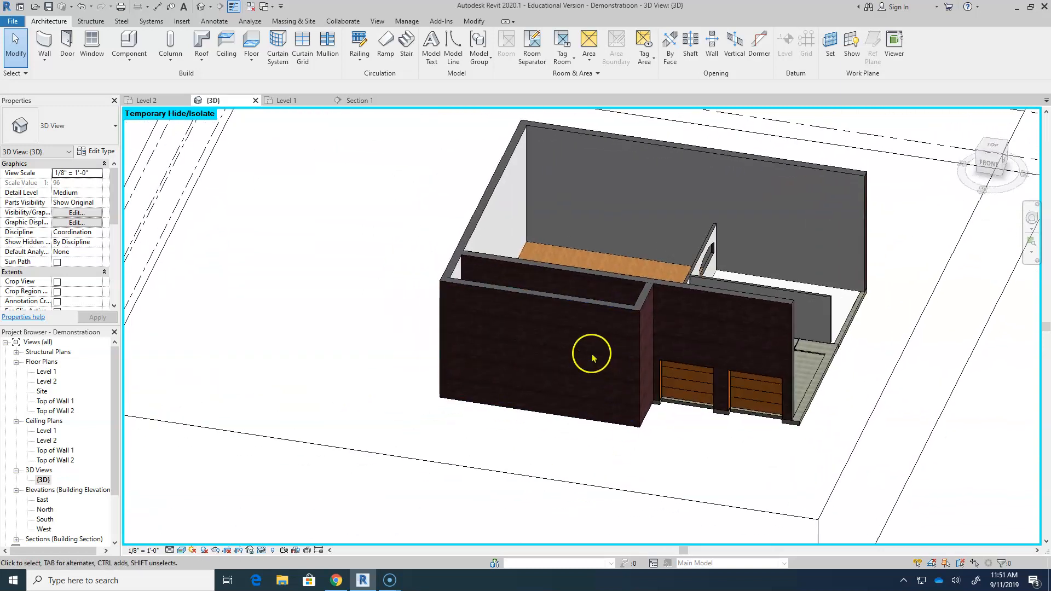
pyautogui.click(514, 406)
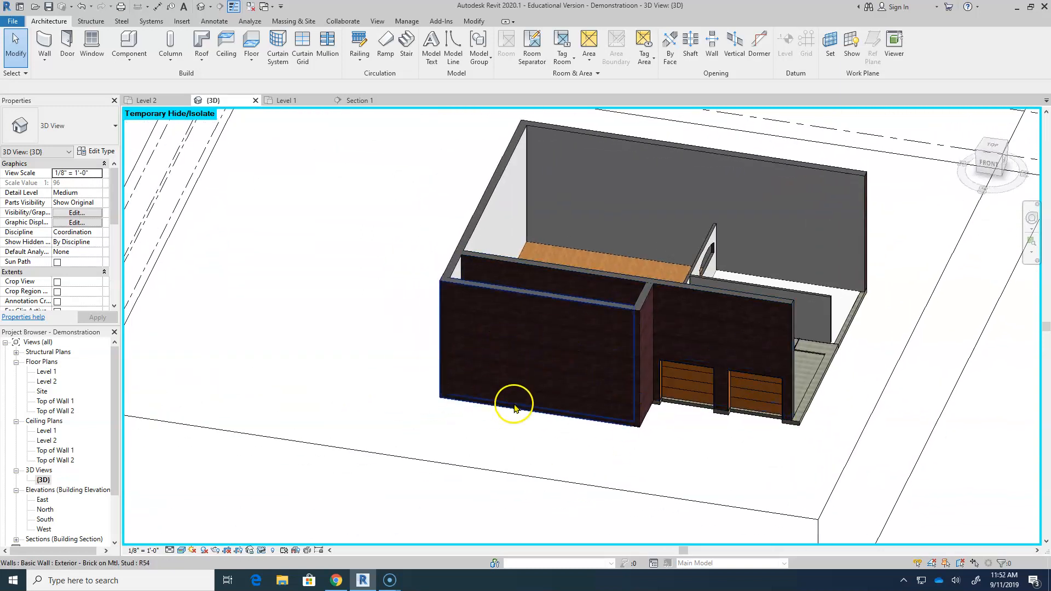
pyautogui.click(272, 289)
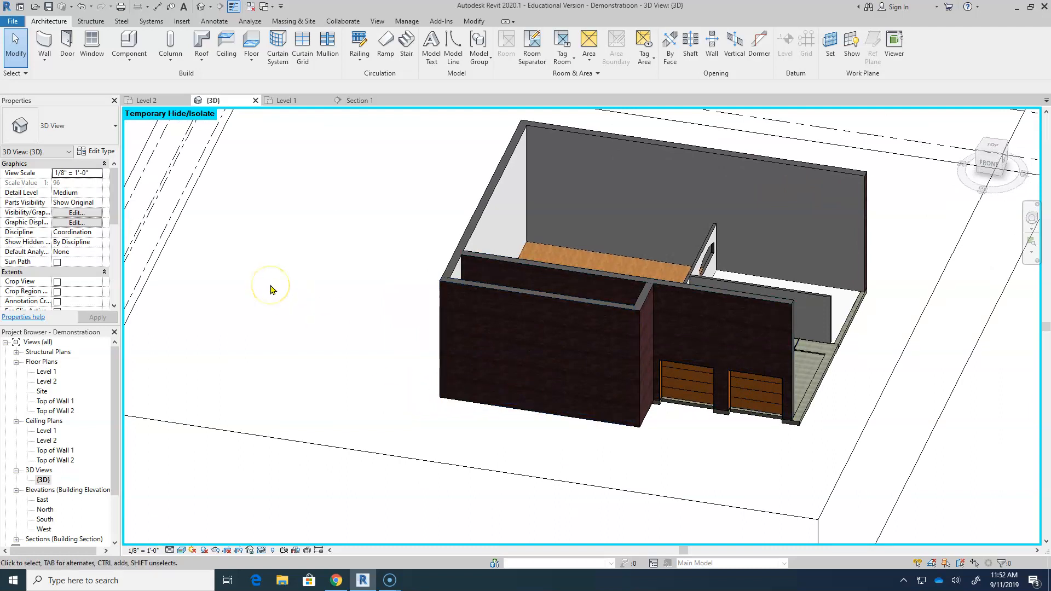
pyautogui.moveTo(321, 266)
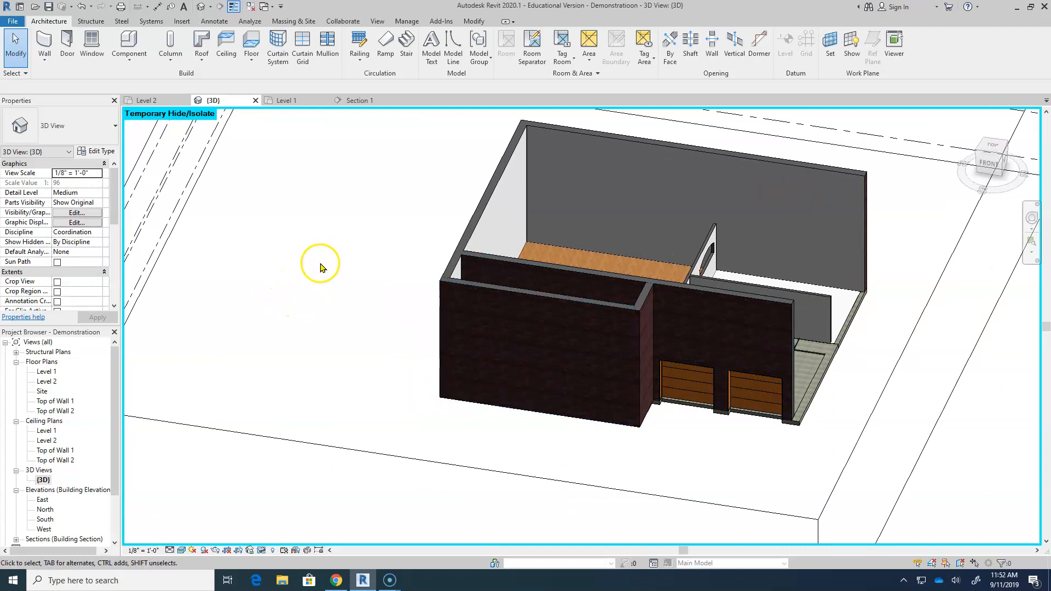
pyautogui.moveTo(208, 139)
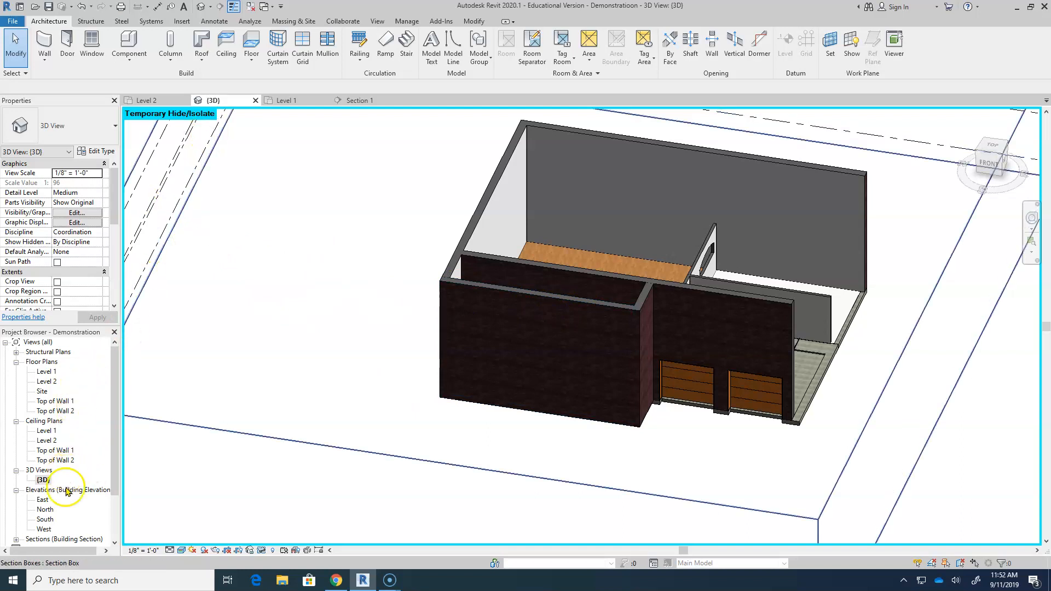
# - Open the South elevation and start editing the front brick wall's profile
pyautogui.doubleClick(45, 518)
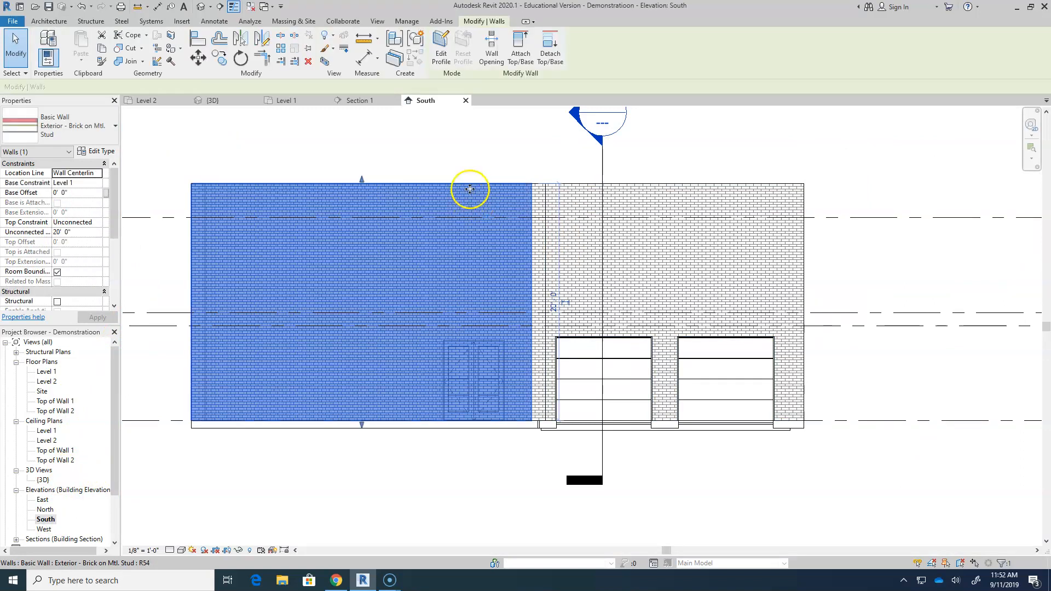
pyautogui.click(440, 50)
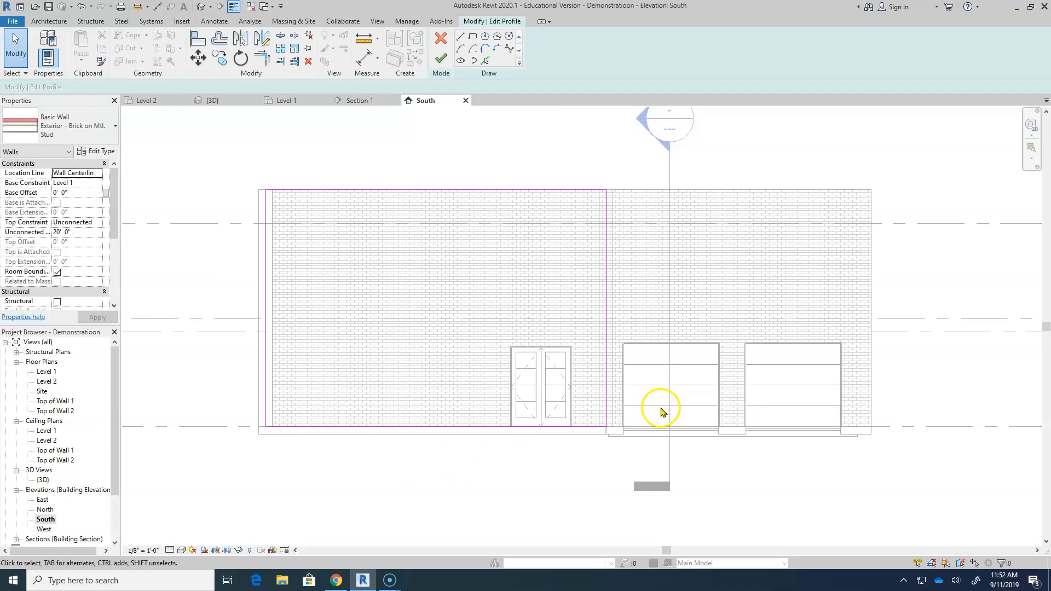
pyautogui.moveTo(474, 83)
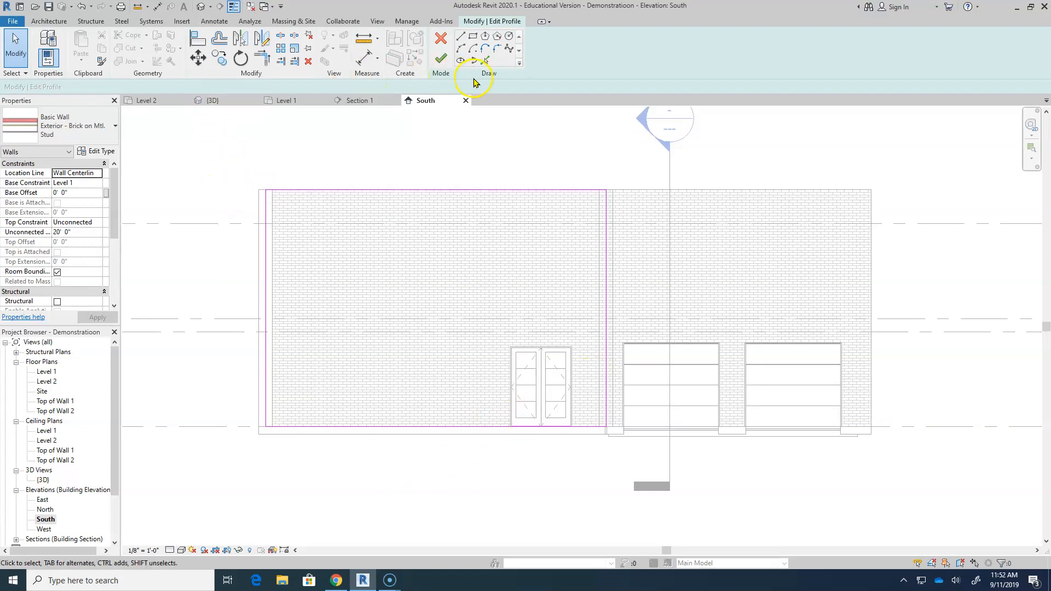
pyautogui.click(201, 37)
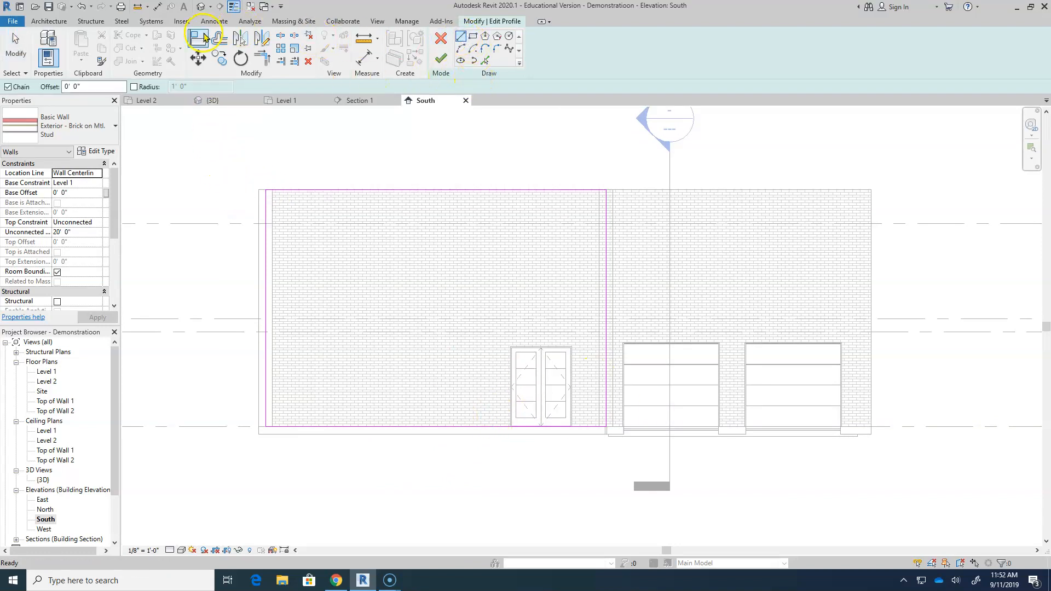
pyautogui.click(200, 39)
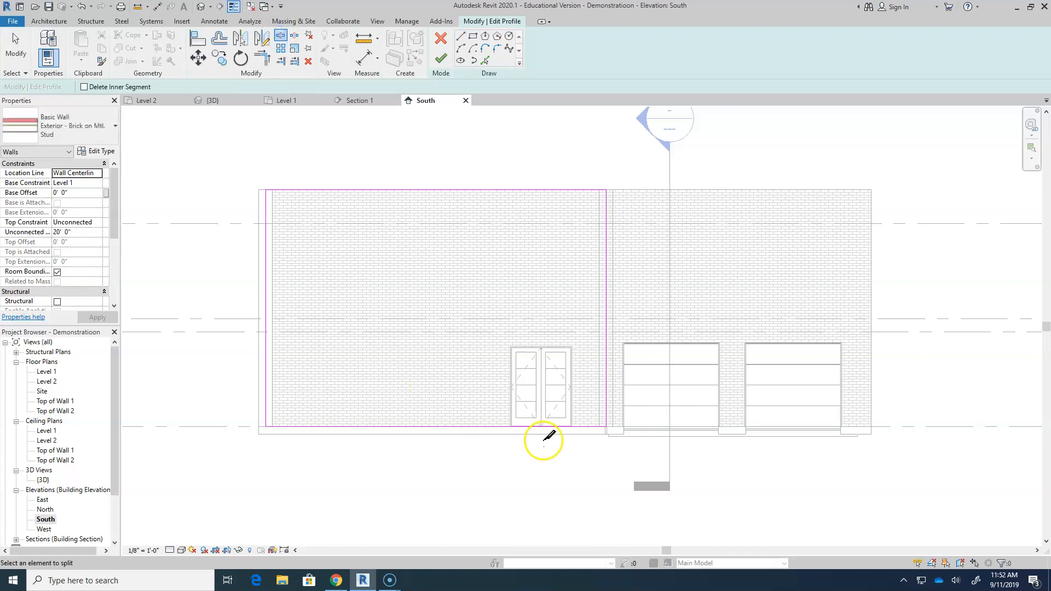
# - Split the wall's bottom sketch line at the double door's corners
pyautogui.click(541, 427)
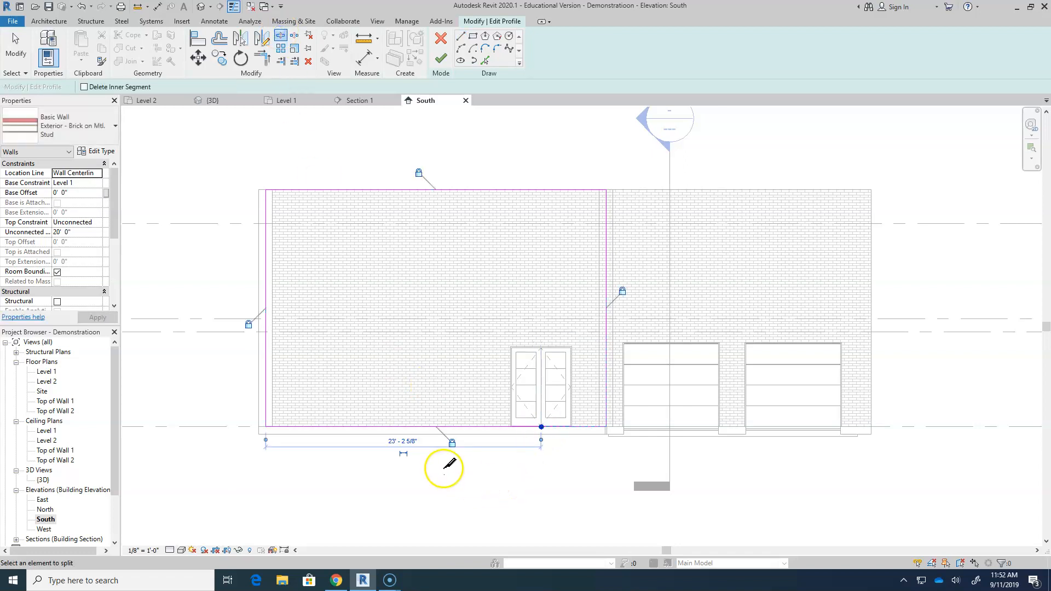
pyautogui.click(540, 427)
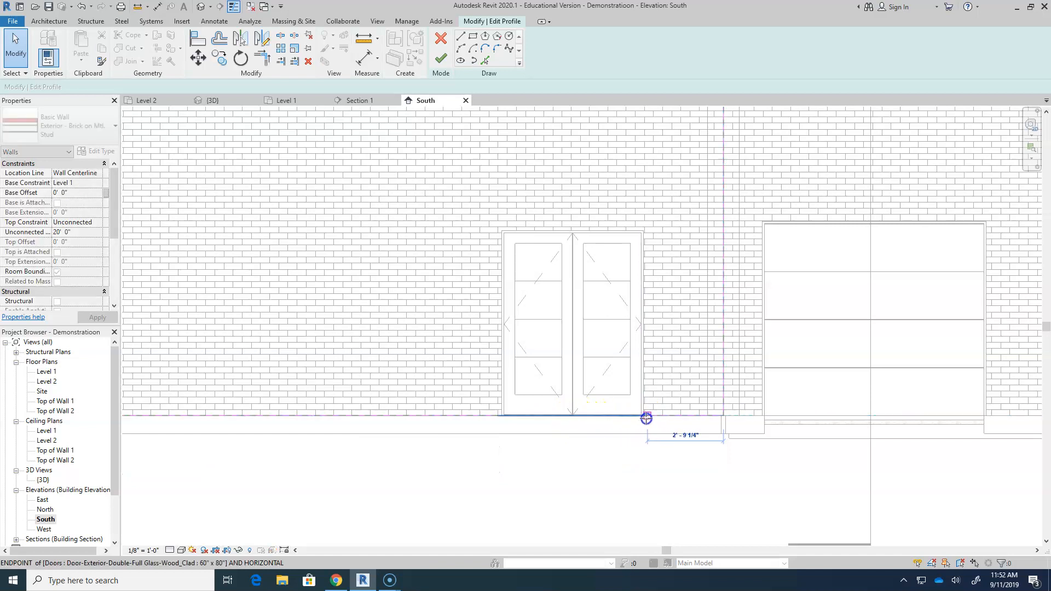
pyautogui.click(645, 417)
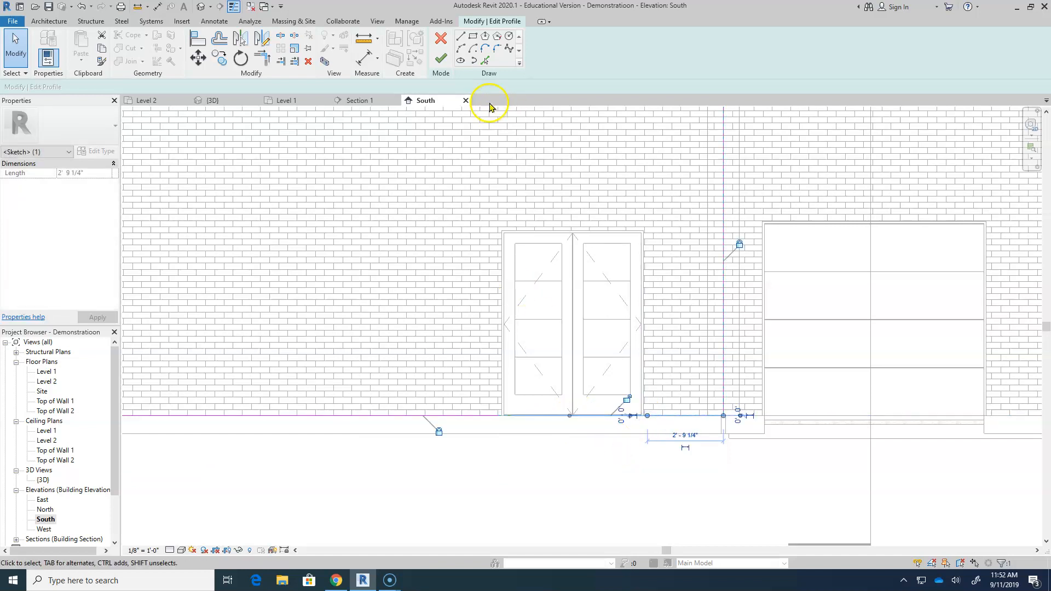
# - Sketch the door opening's vertical sides from the door's bottom corners up to its top
pyautogui.click(499, 409)
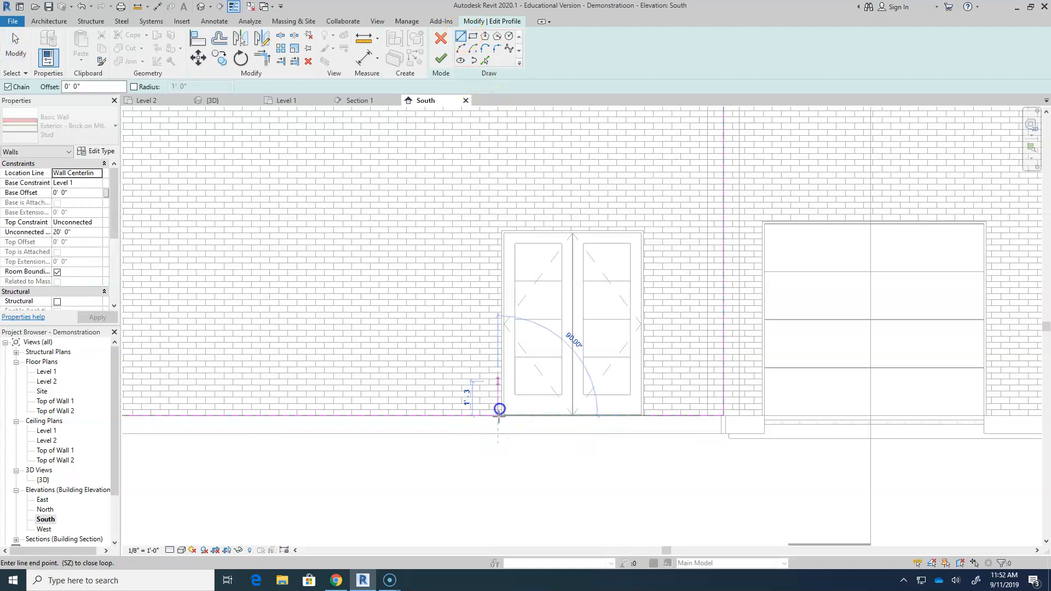
pyautogui.click(498, 233)
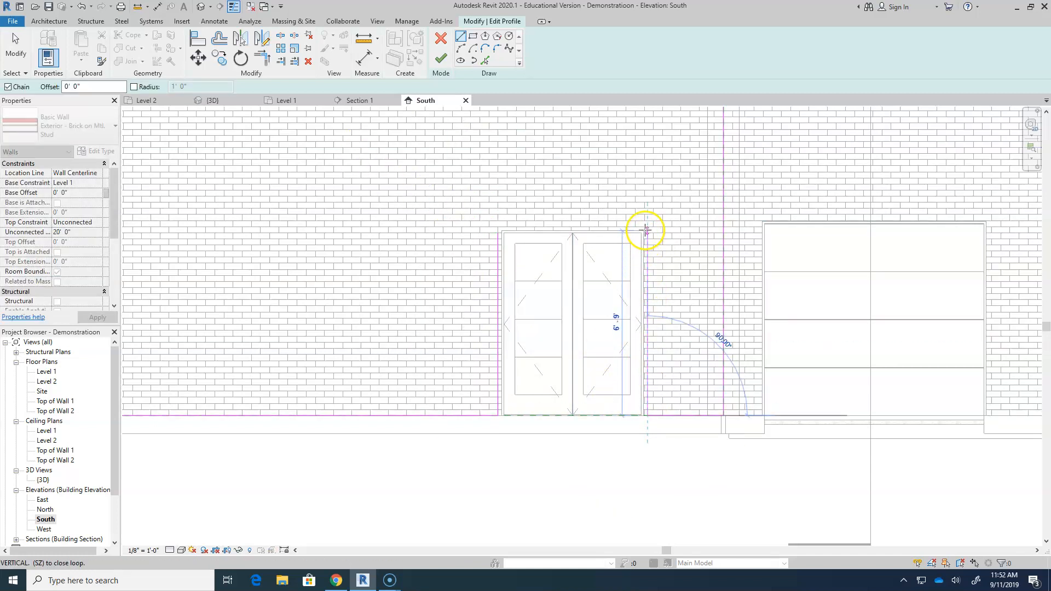
pyautogui.click(459, 48)
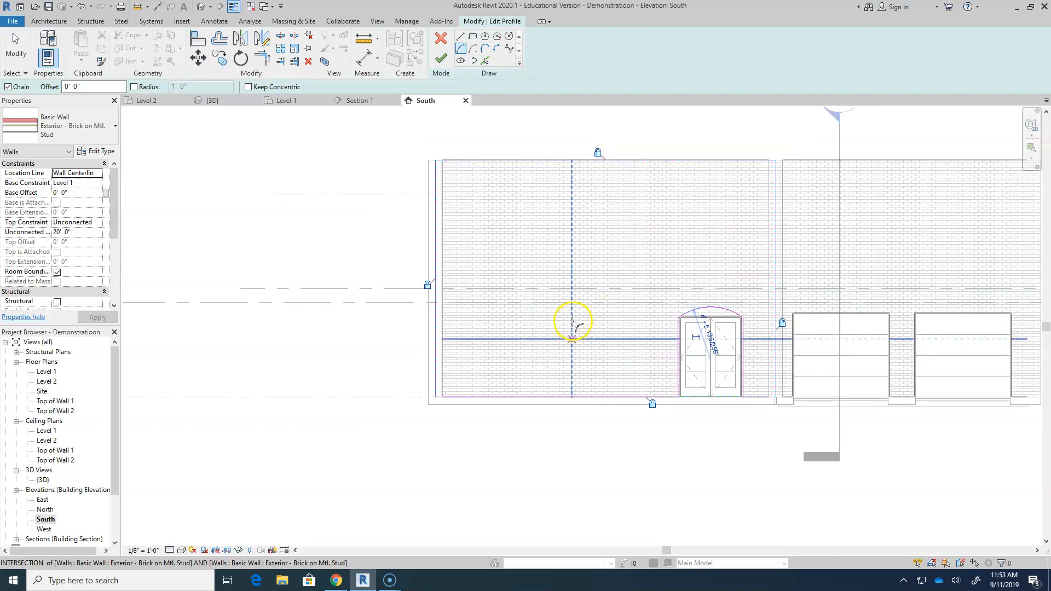
pyautogui.moveTo(526, 360)
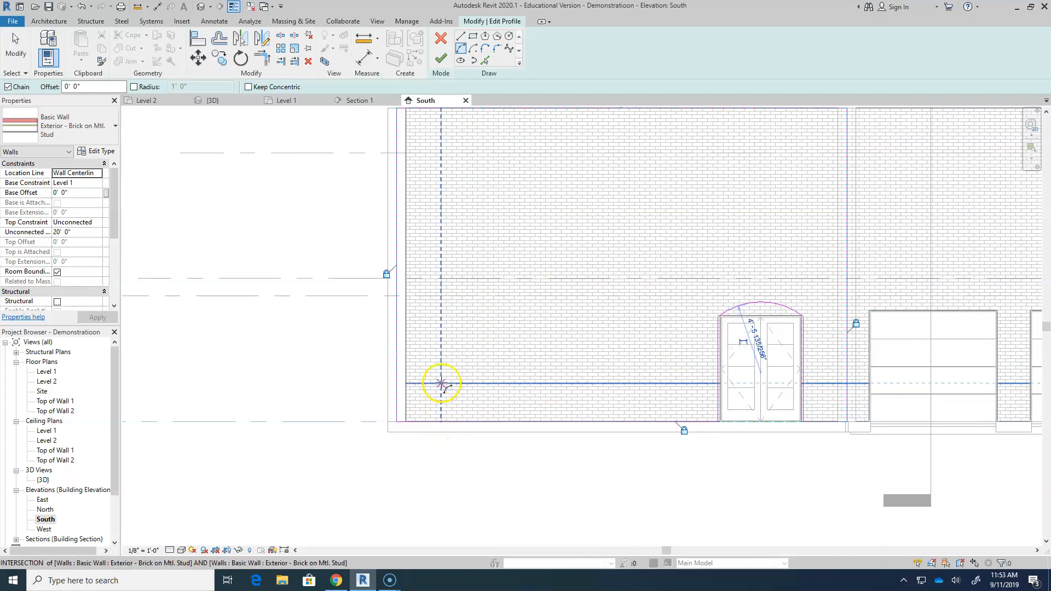
pyautogui.moveTo(445, 421)
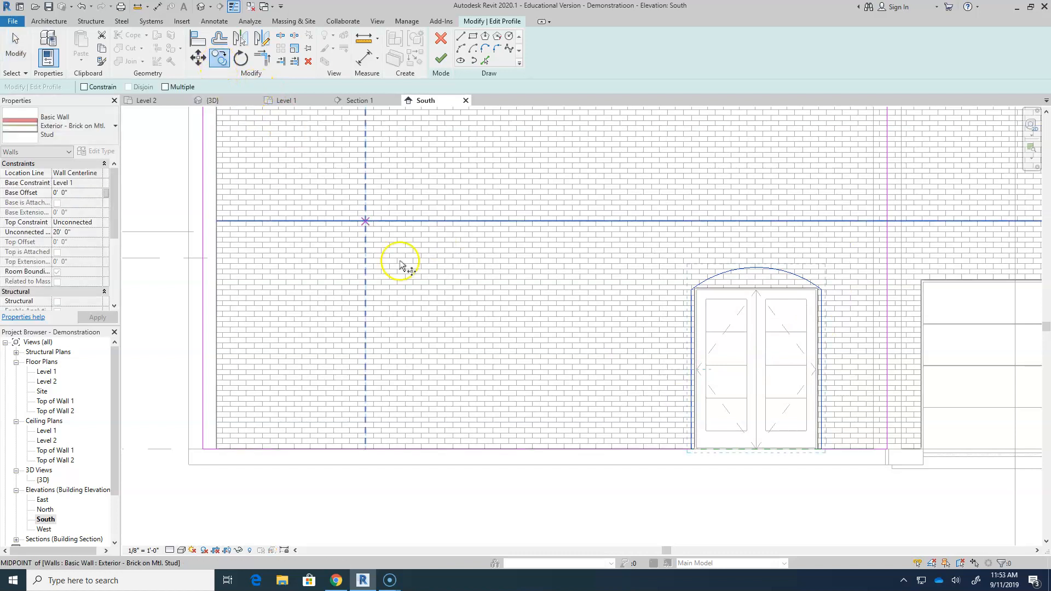
pyautogui.moveTo(756, 358)
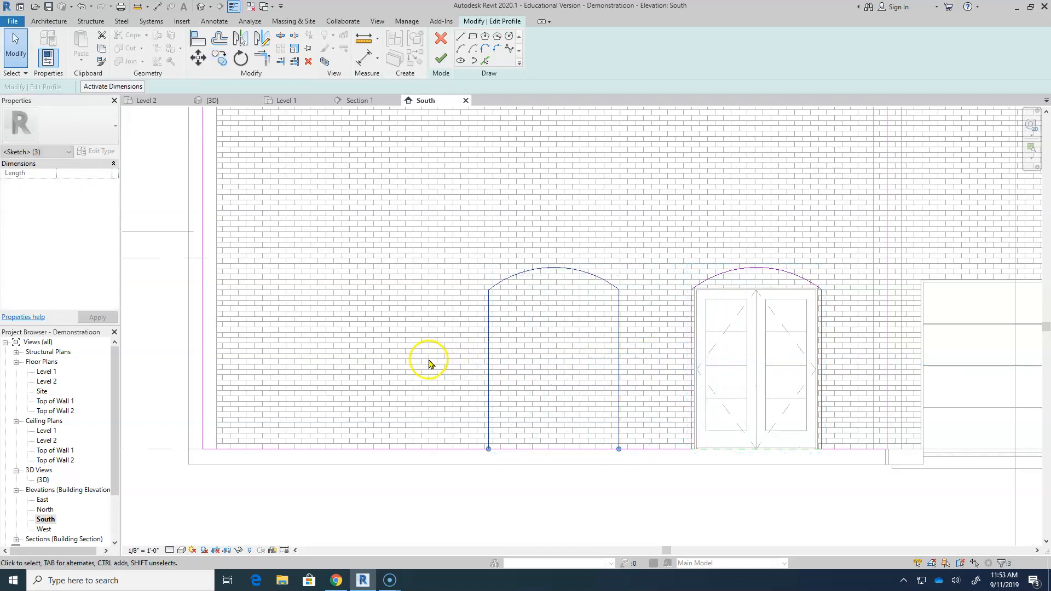
pyautogui.moveTo(763, 280)
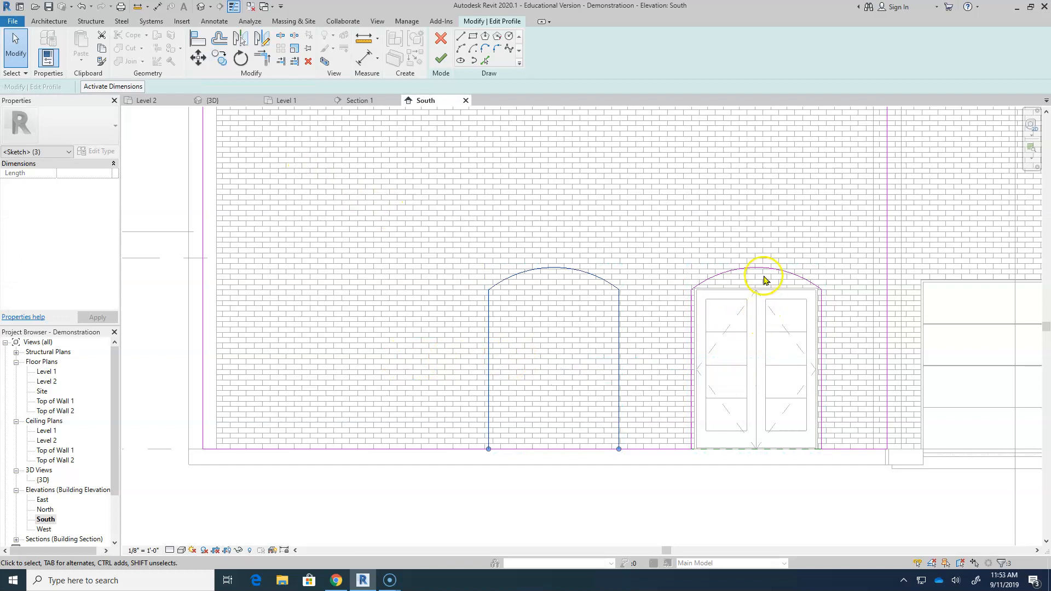
# - Copy the arched opening outline, placing two more arches to the left of the door
pyautogui.click(220, 58)
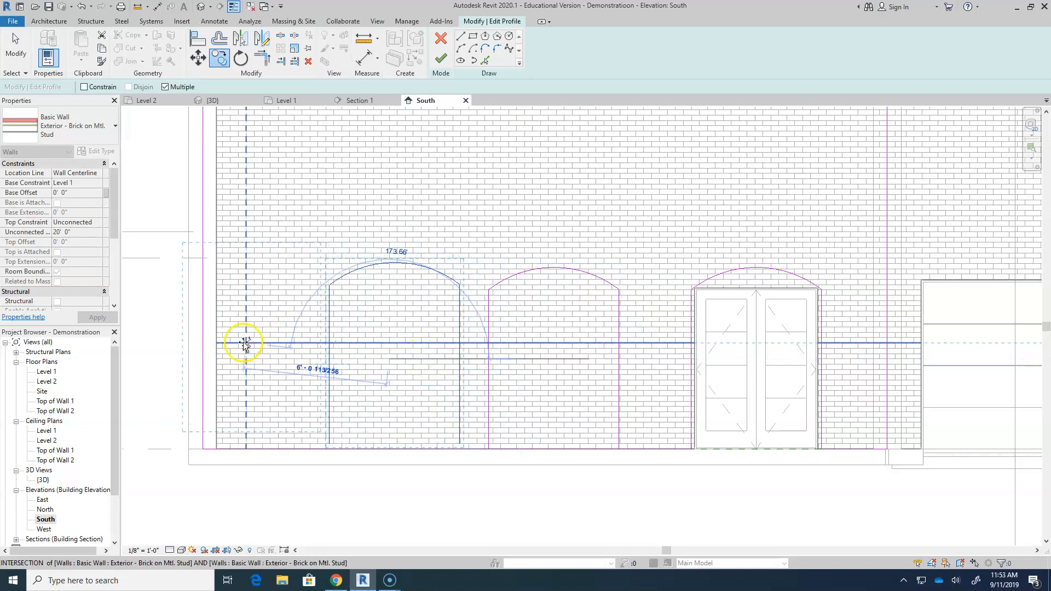
pyautogui.click(349, 368)
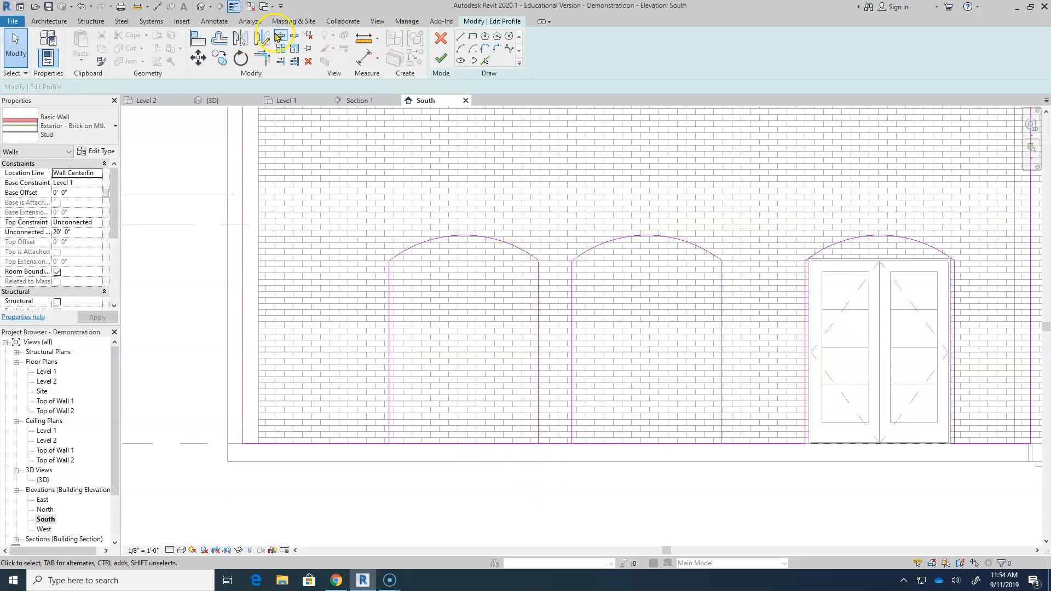
# - Trim each copied arch side to the wall's bottom edge with Trim/Extend to Corner
pyautogui.click(275, 37)
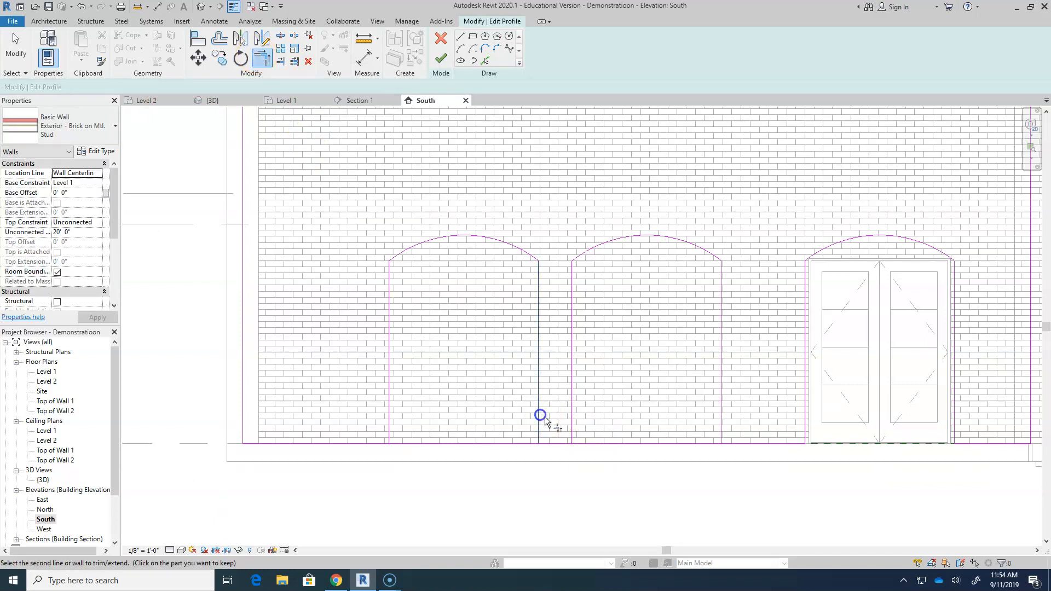
pyautogui.click(539, 416)
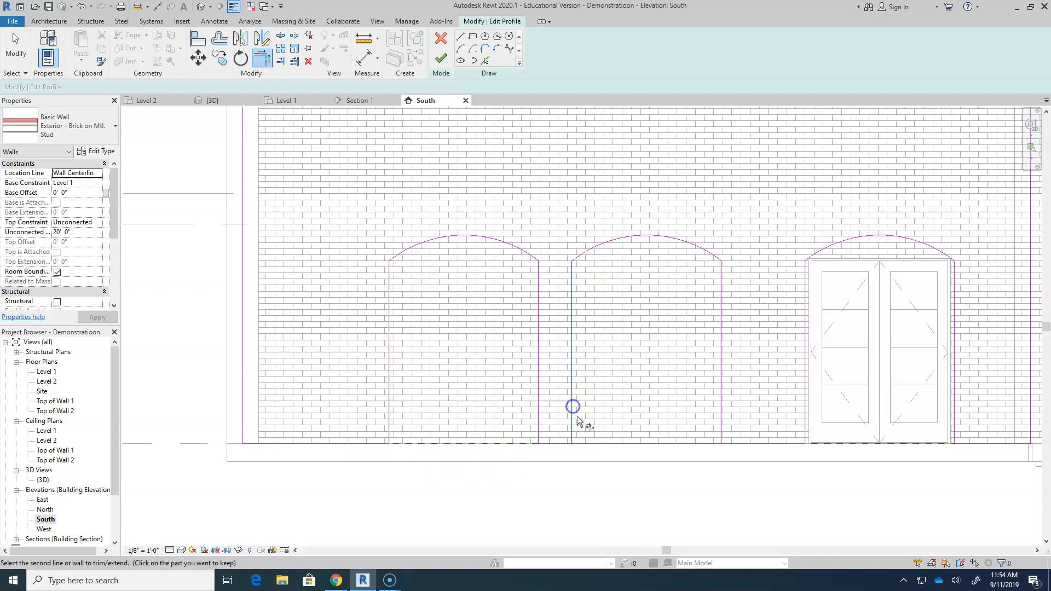
pyautogui.click(573, 406)
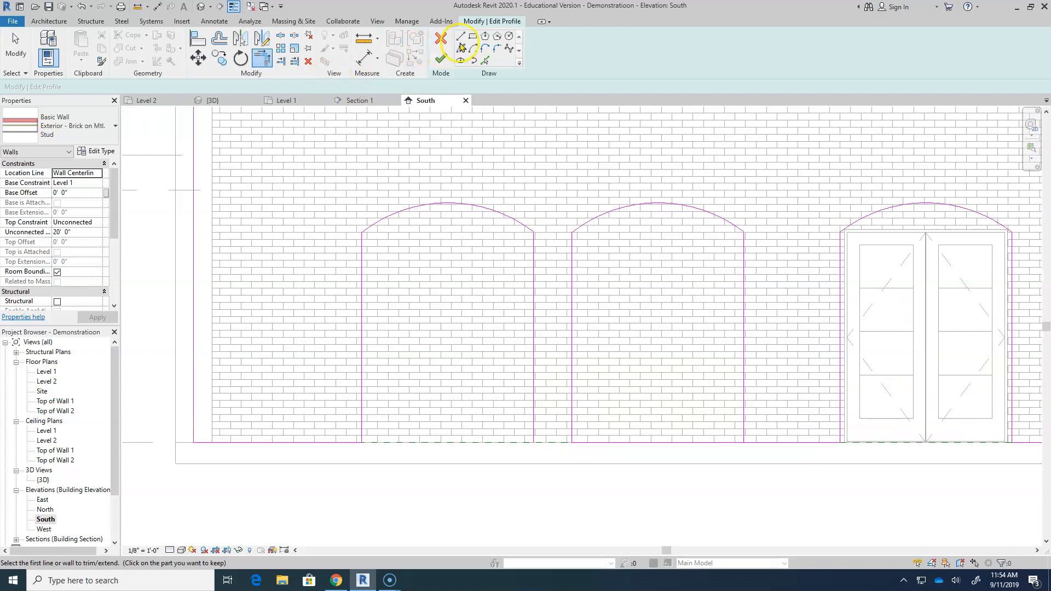
pyautogui.click(461, 39)
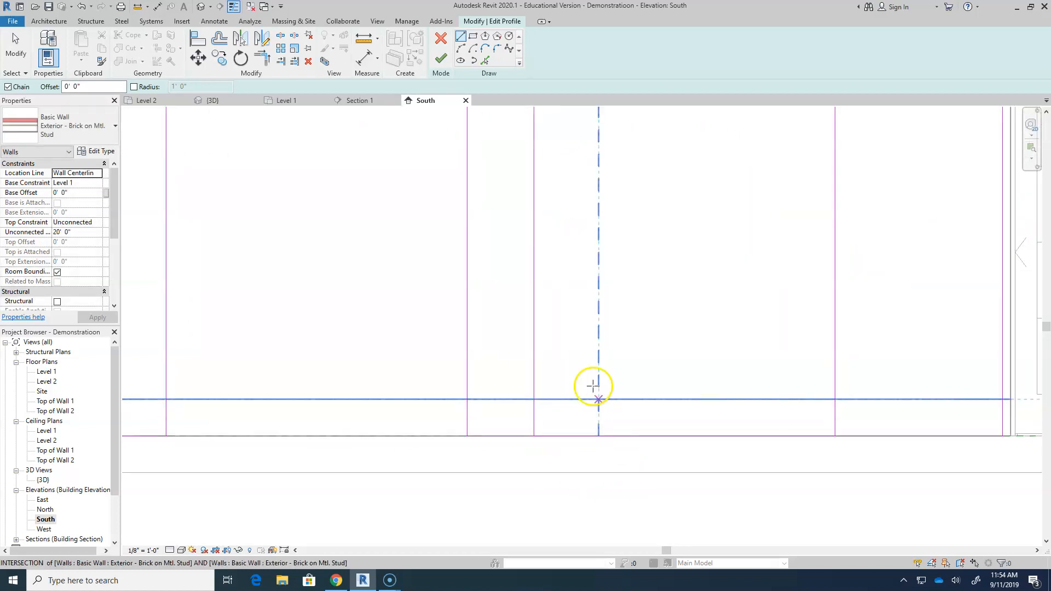
pyautogui.moveTo(262, 56)
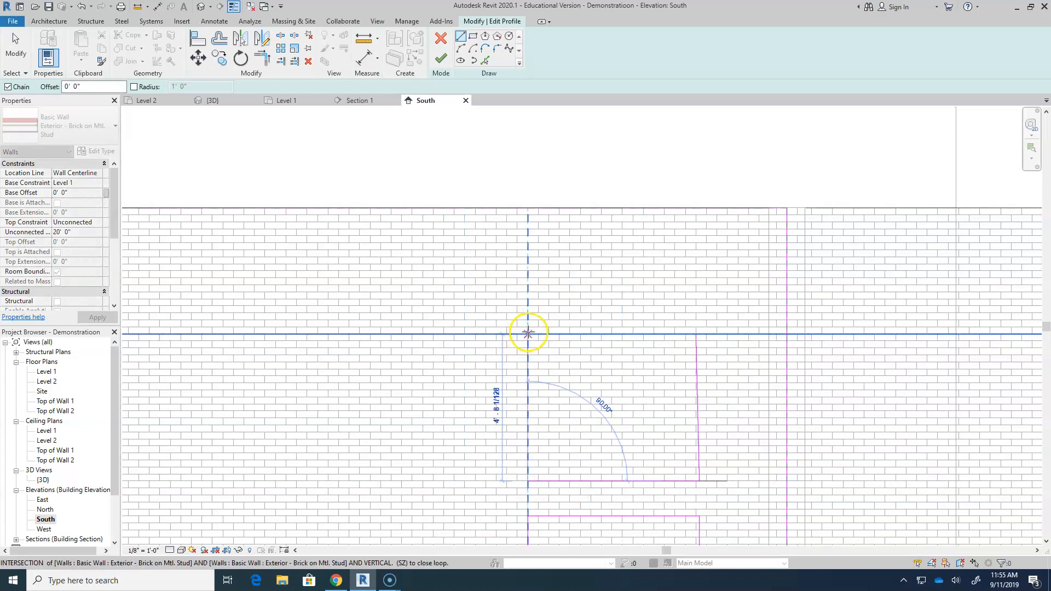
# - Sketch the small rectangular planter/light-box opening's sides at reference intersections and start its top edge
pyautogui.click(528, 333)
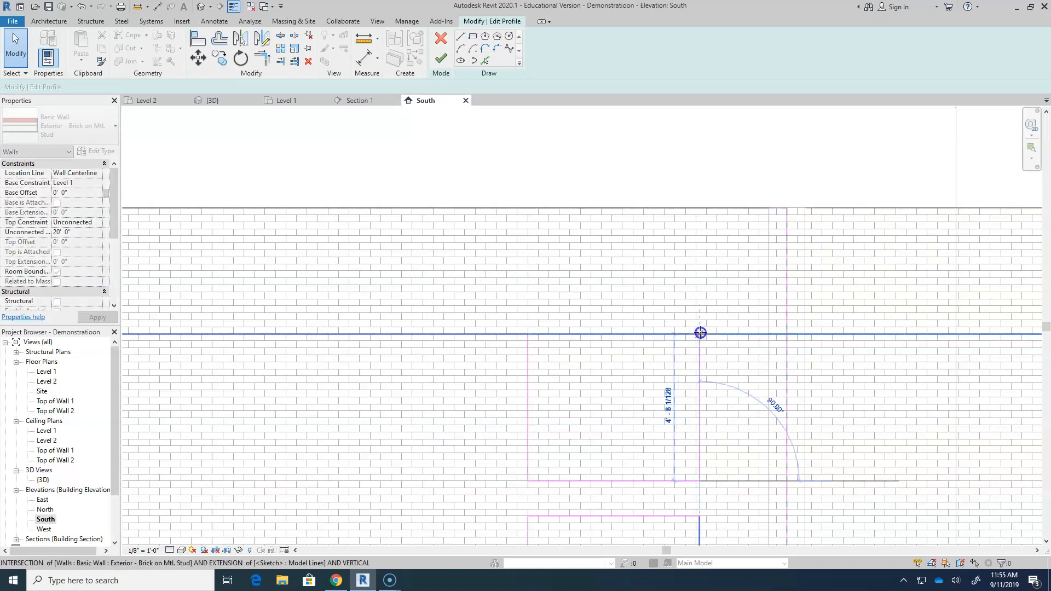
pyautogui.click(459, 48)
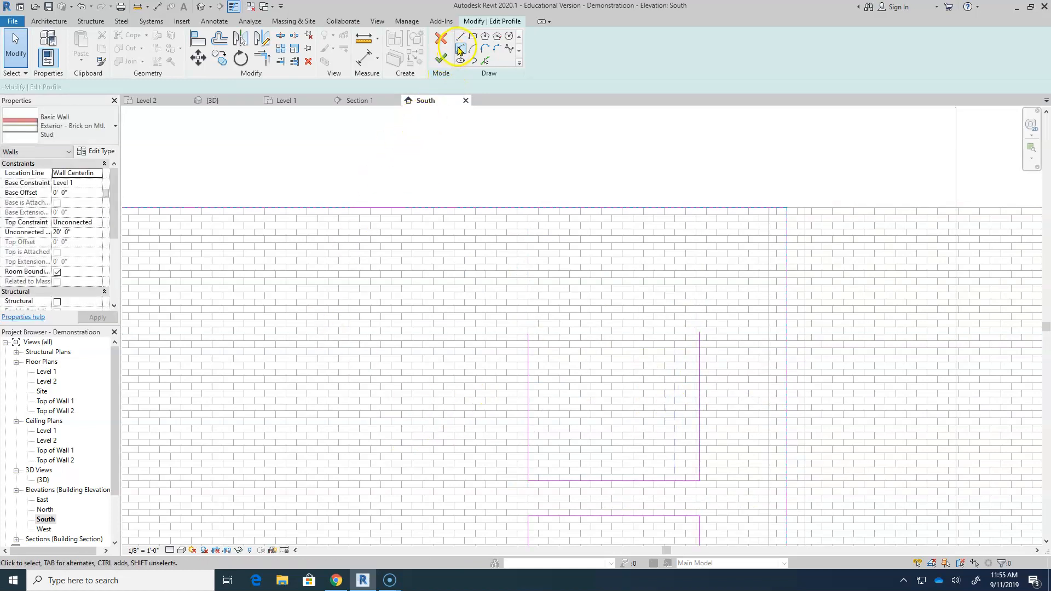
pyautogui.click(460, 48)
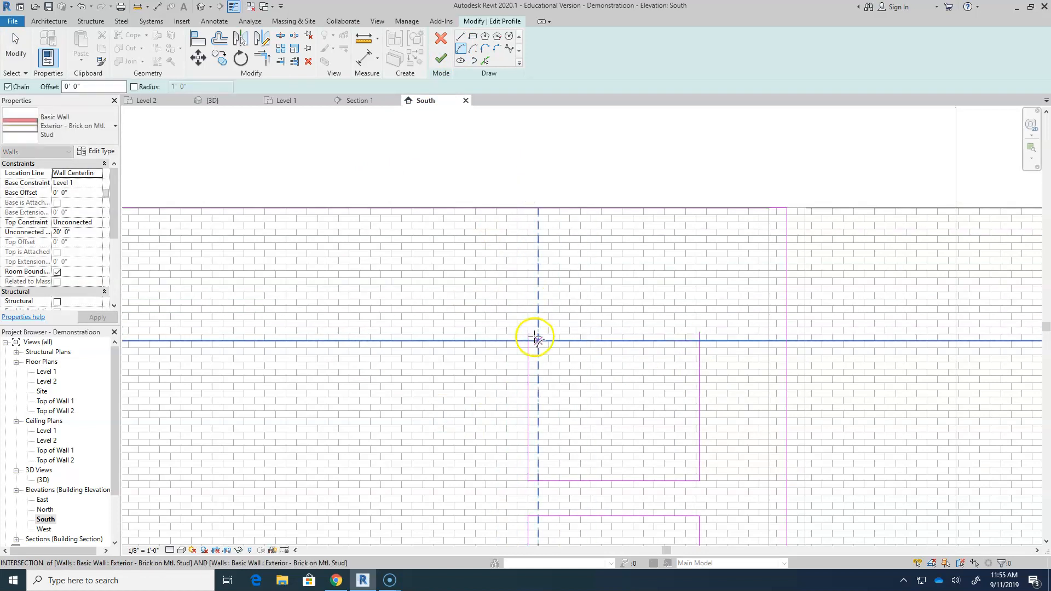
pyautogui.click(701, 332)
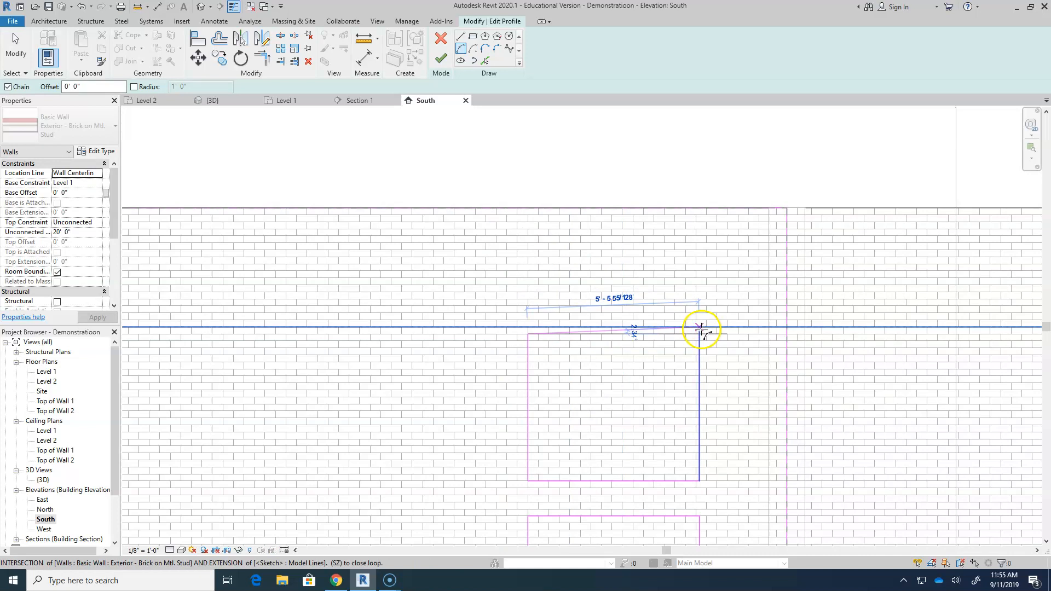